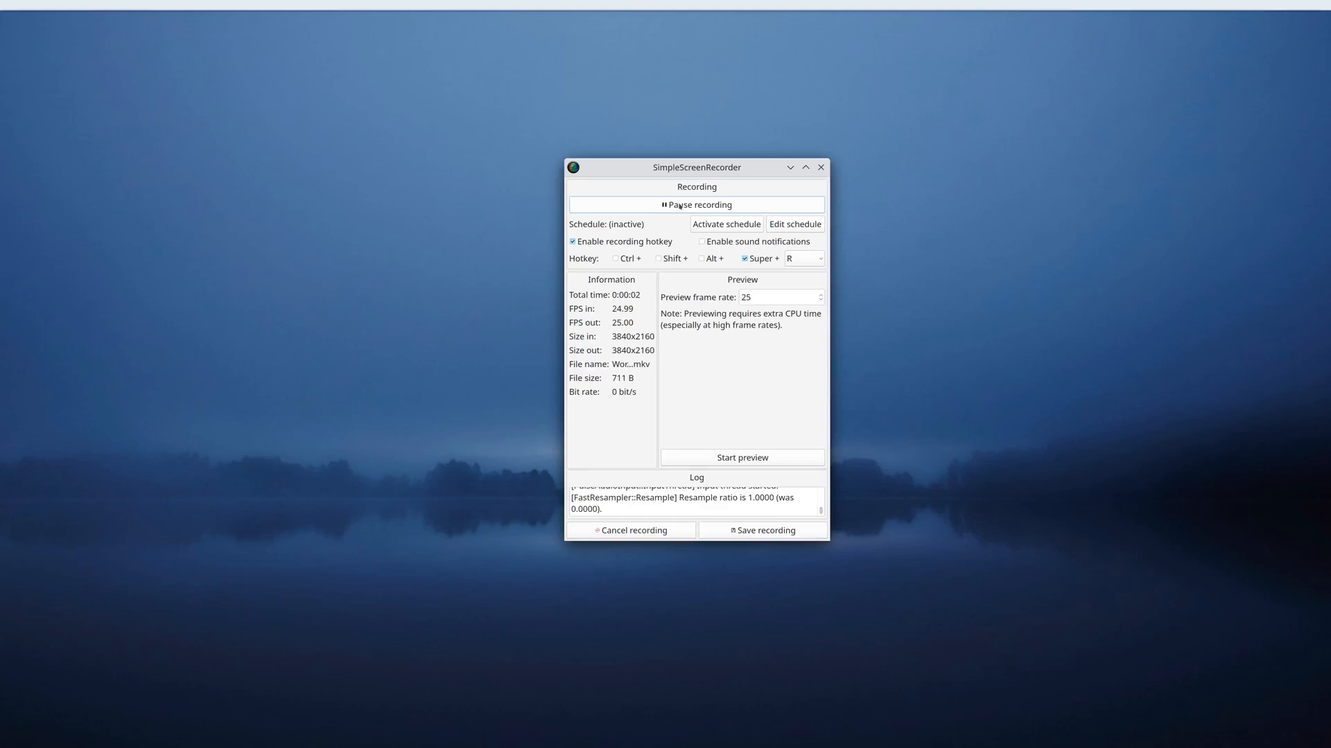
{"action": "mouse_move", "coordinate": [755, 181]}
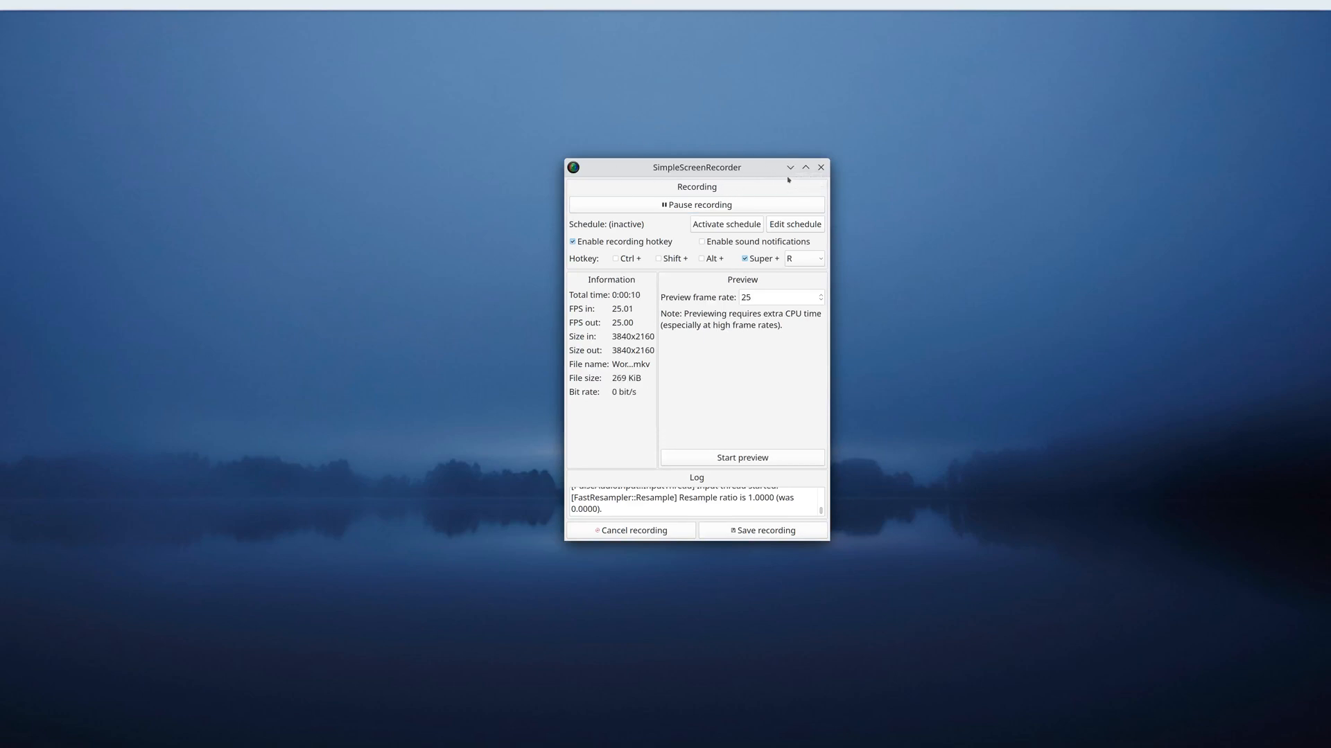
{"action": "mouse_move", "coordinate": [790, 166]}
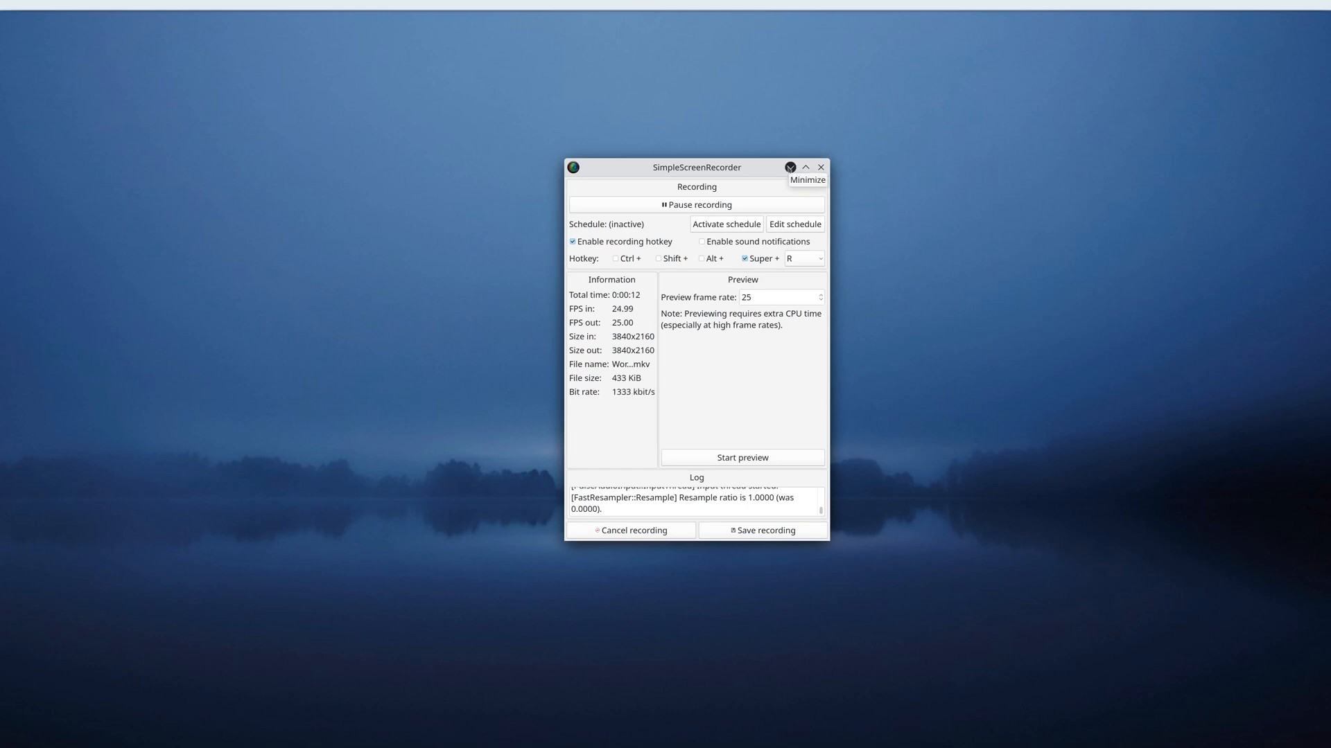
- Minimize the SimpleScreenRecorder window while recording continues
{"action": "left_click", "coordinate": [789, 166]}
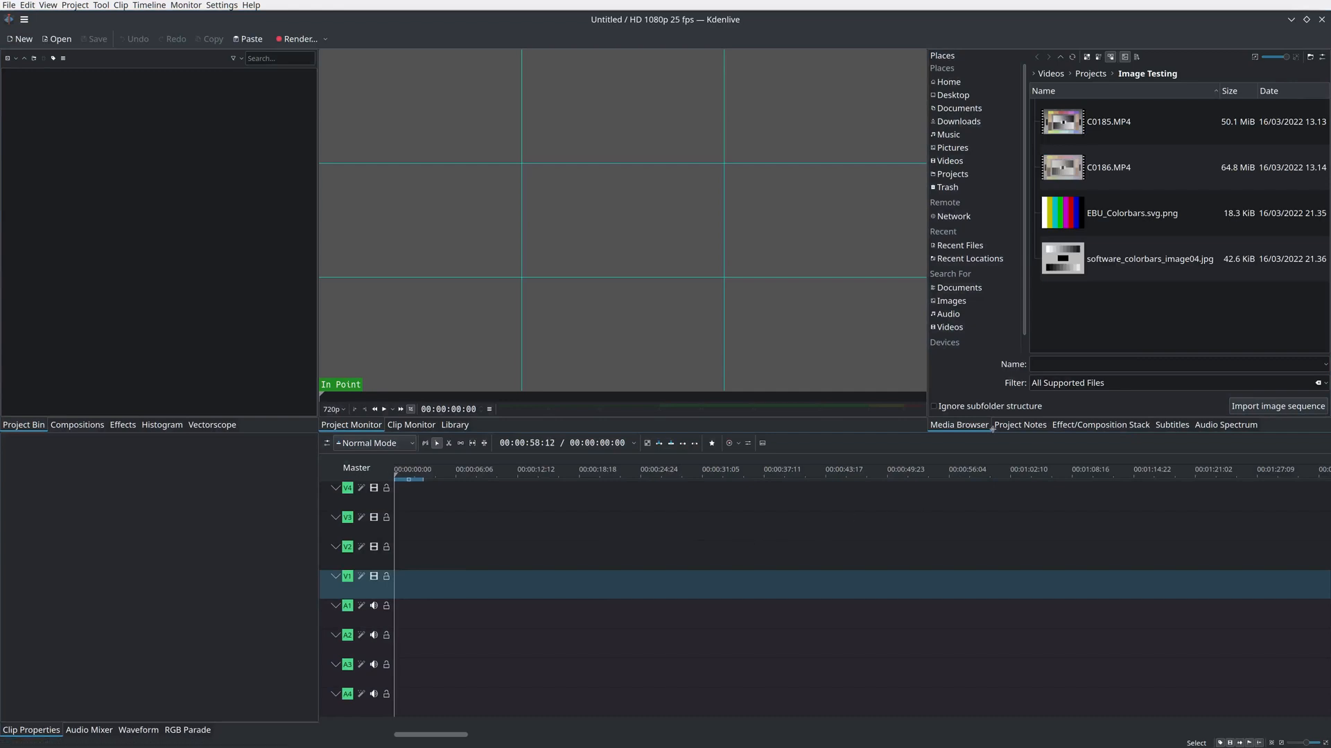
{"action": "left_click", "coordinate": [1225, 424]}
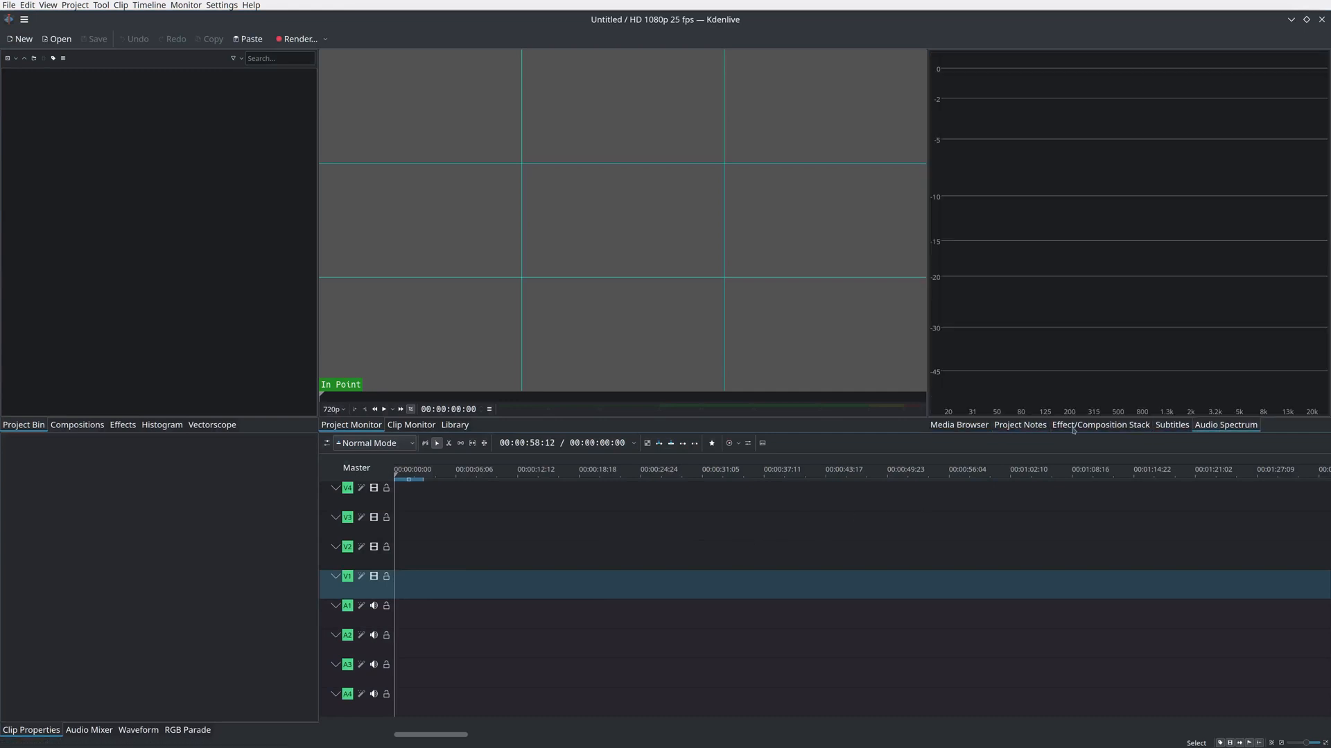
{"action": "left_click", "coordinate": [958, 424]}
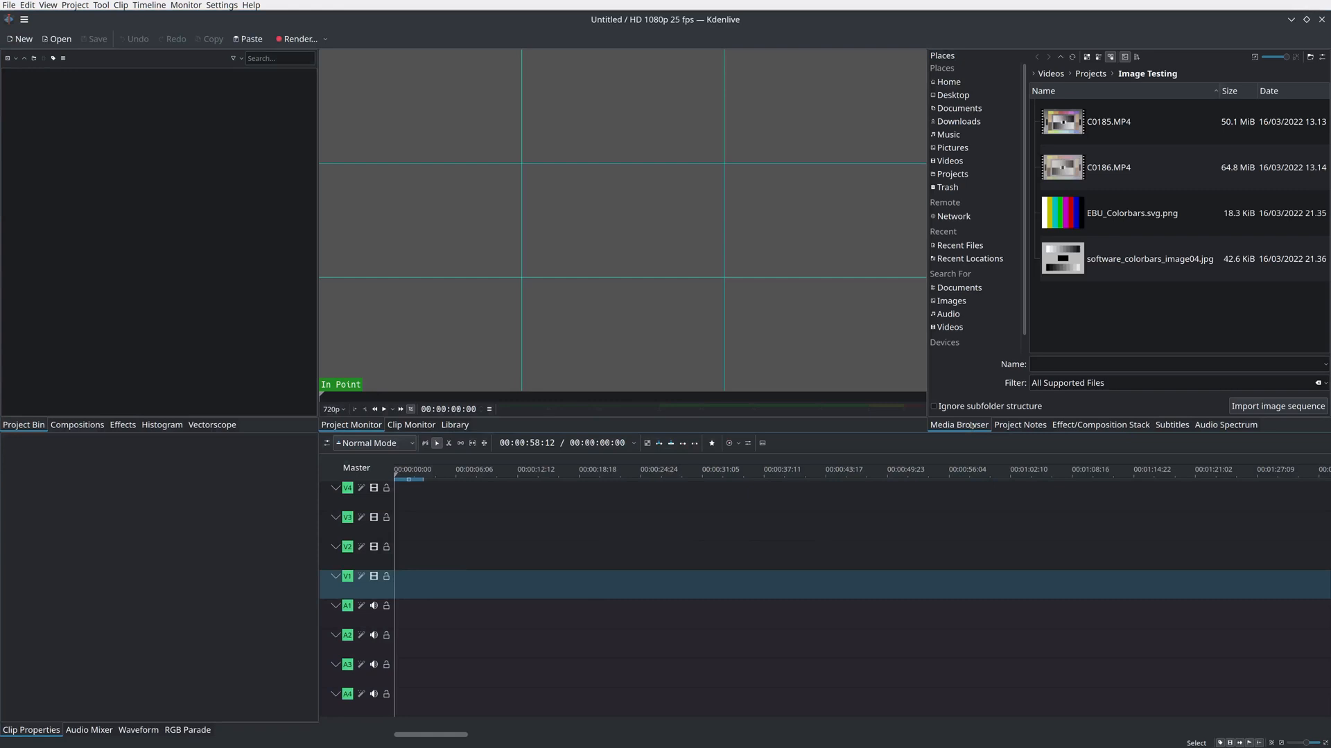
{"action": "mouse_move", "coordinate": [705, 206]}
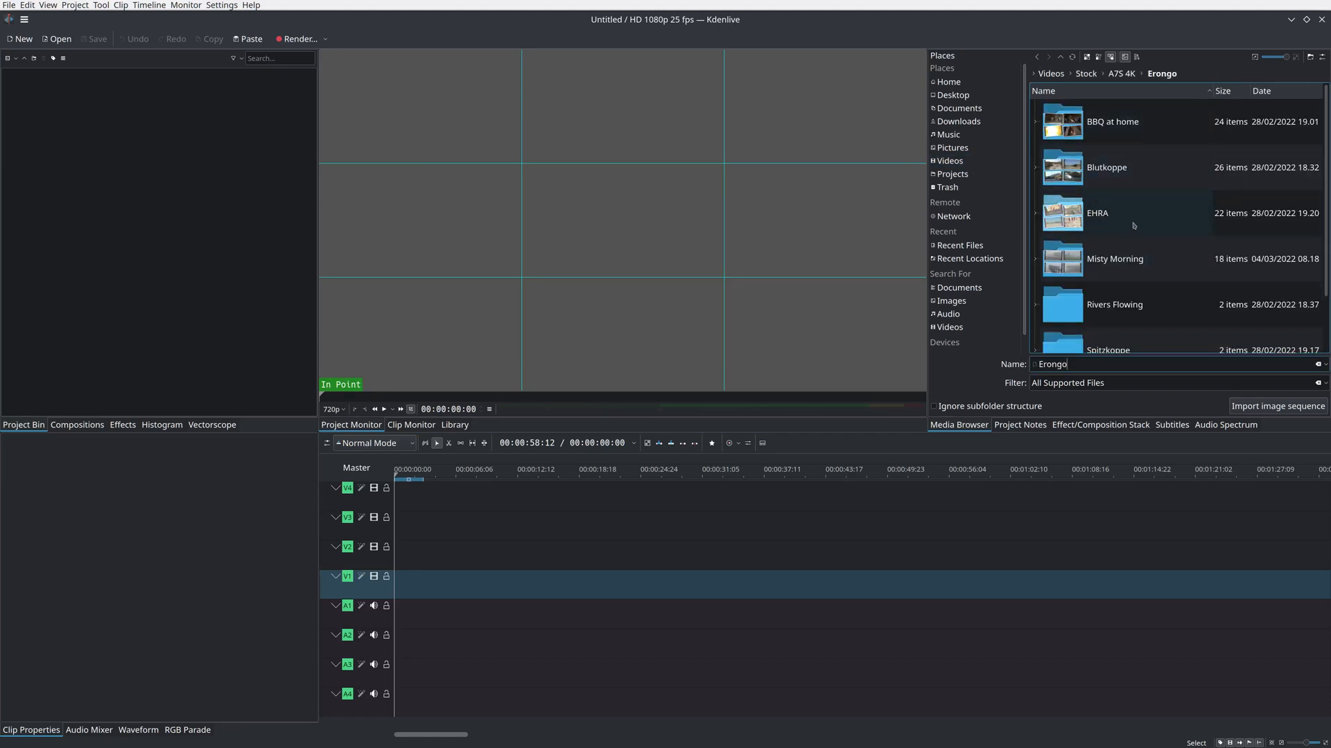
- Browse into Spitzkoppe > Slog2 in the Media Browser and scroll the clip list
{"action": "double_click", "coordinate": [1108, 349]}
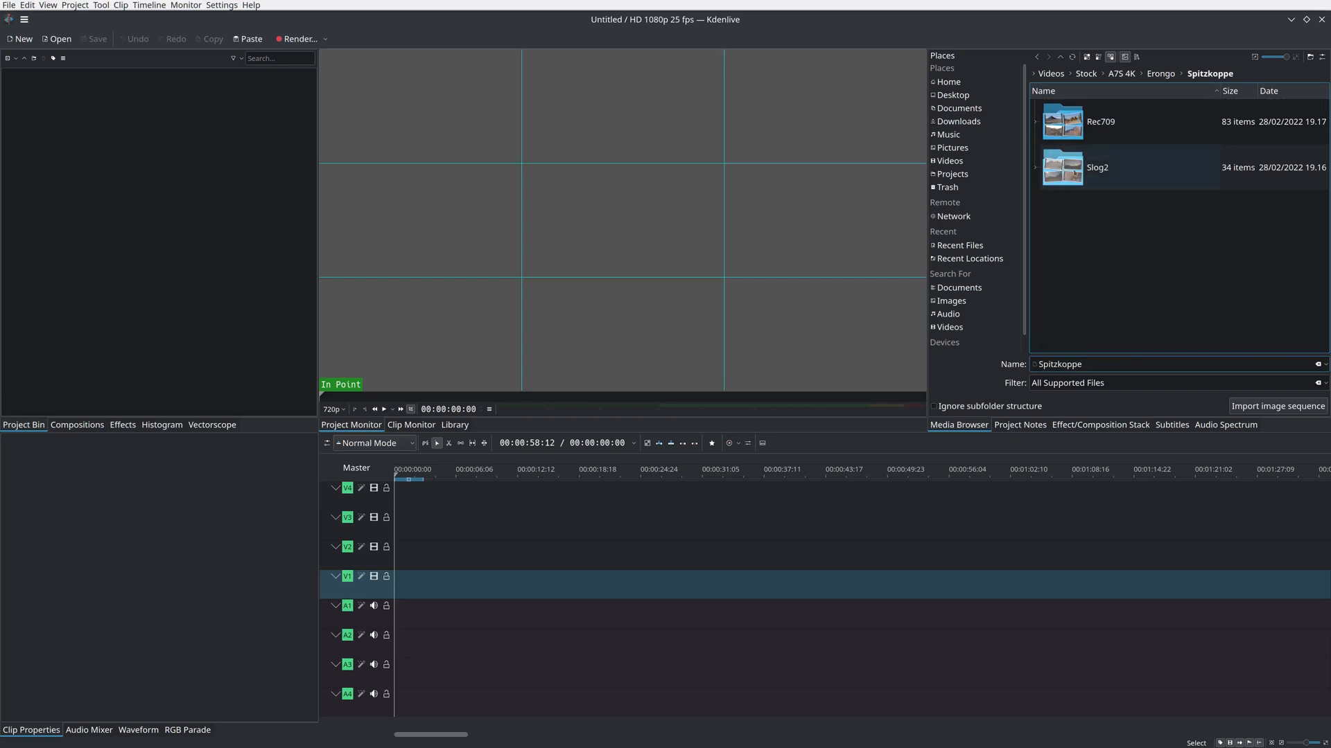
{"action": "double_click", "coordinate": [1096, 167]}
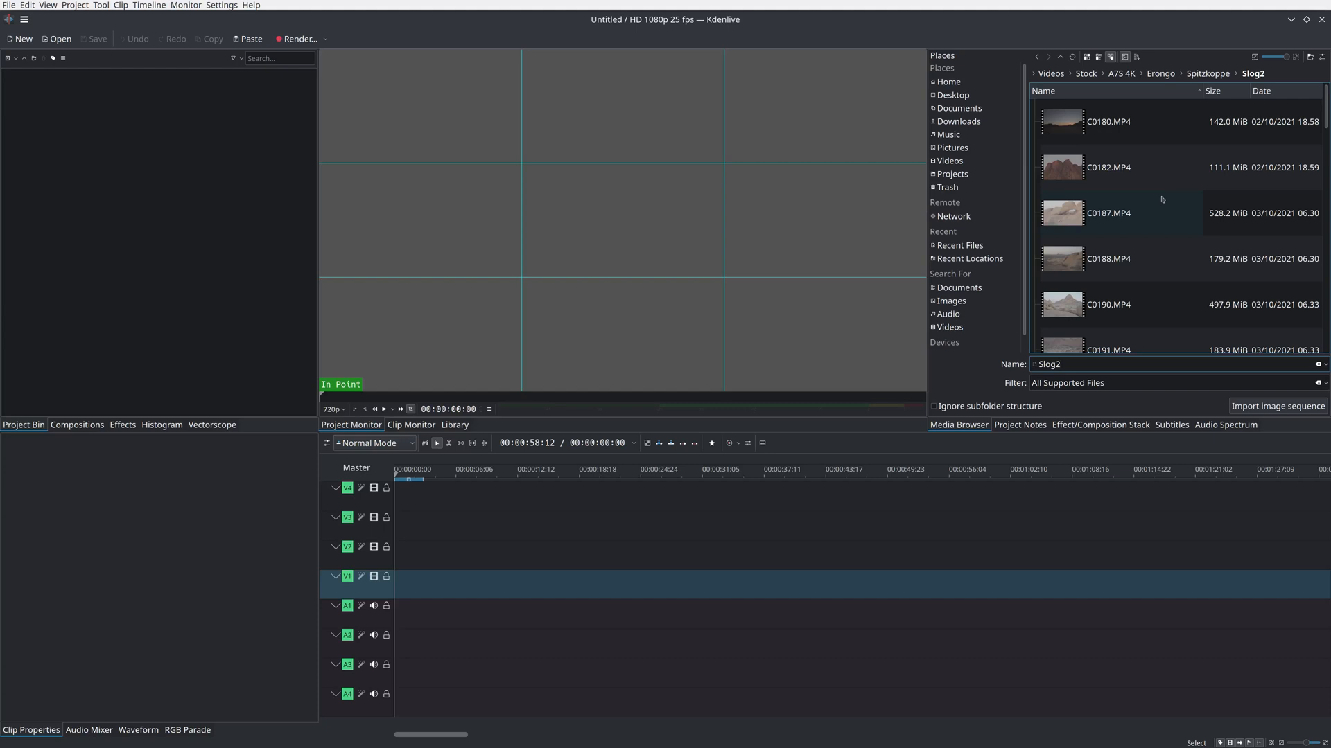
{"action": "scroll", "scroll_direction": "down", "scroll_amount": 3}
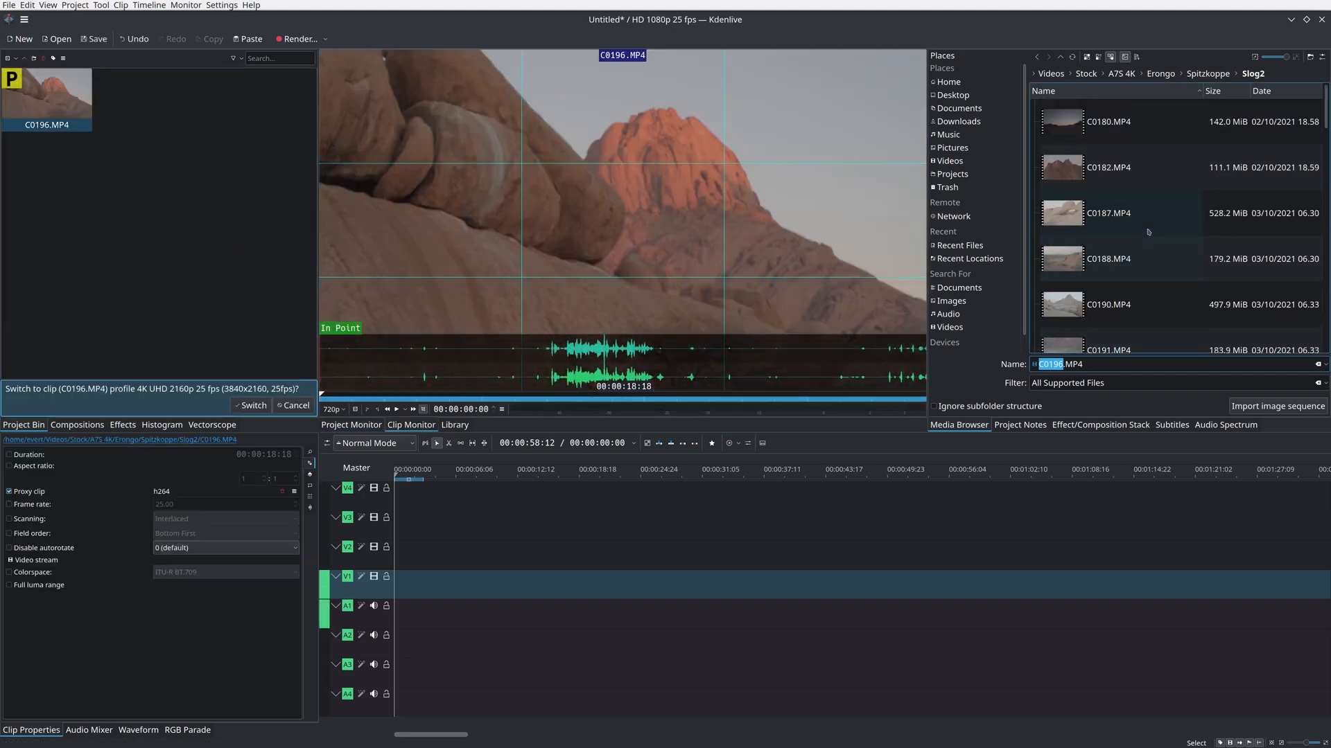
- Add clips C0180 and C0187 to the project and show the Media Browser as thumbnails
{"action": "left_click", "coordinate": [1108, 121]}
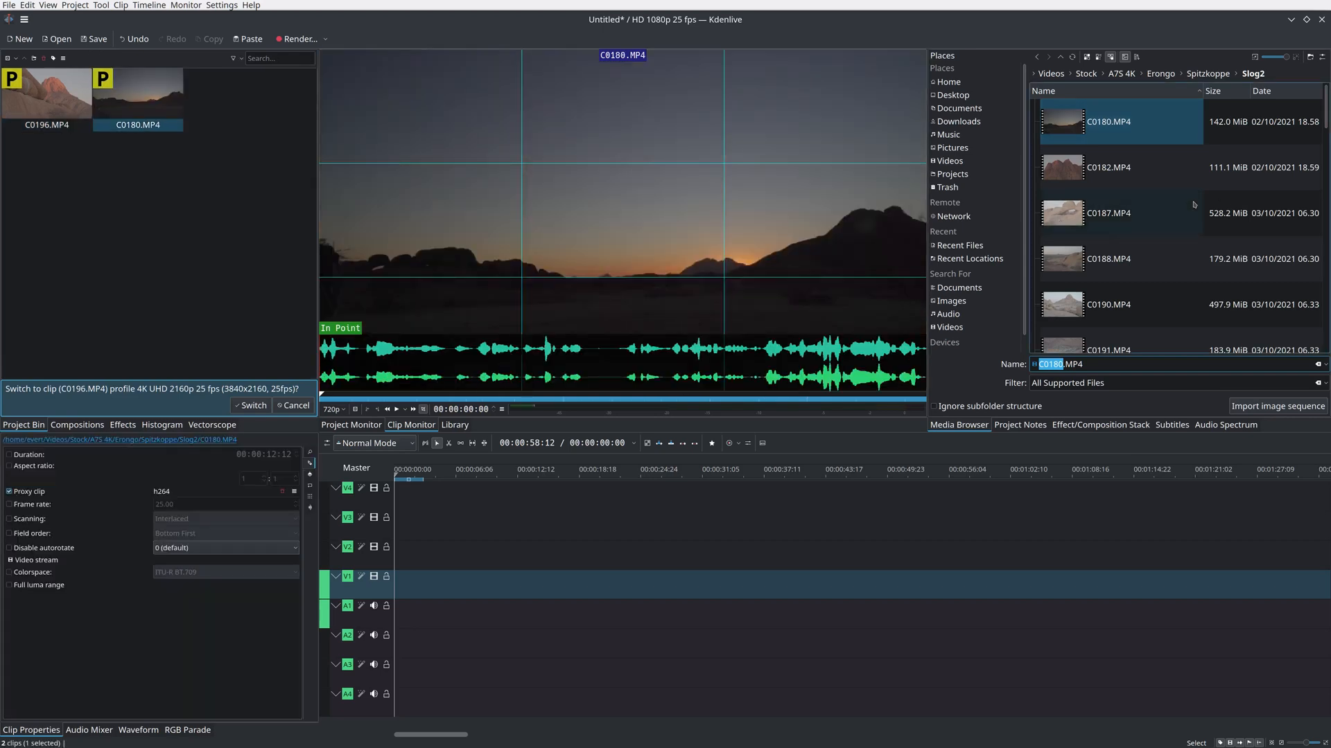
{"action": "left_click", "coordinate": [250, 405]}
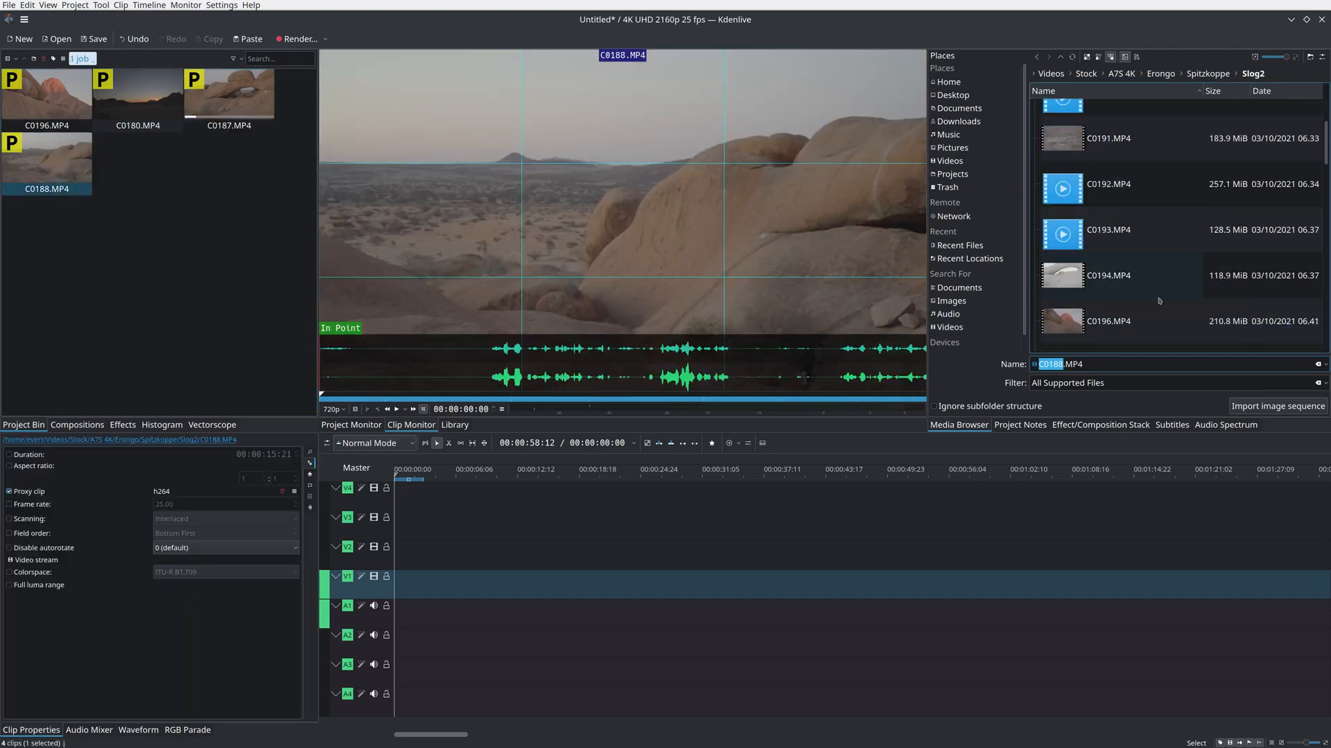
{"action": "mouse_move", "coordinate": [1153, 271]}
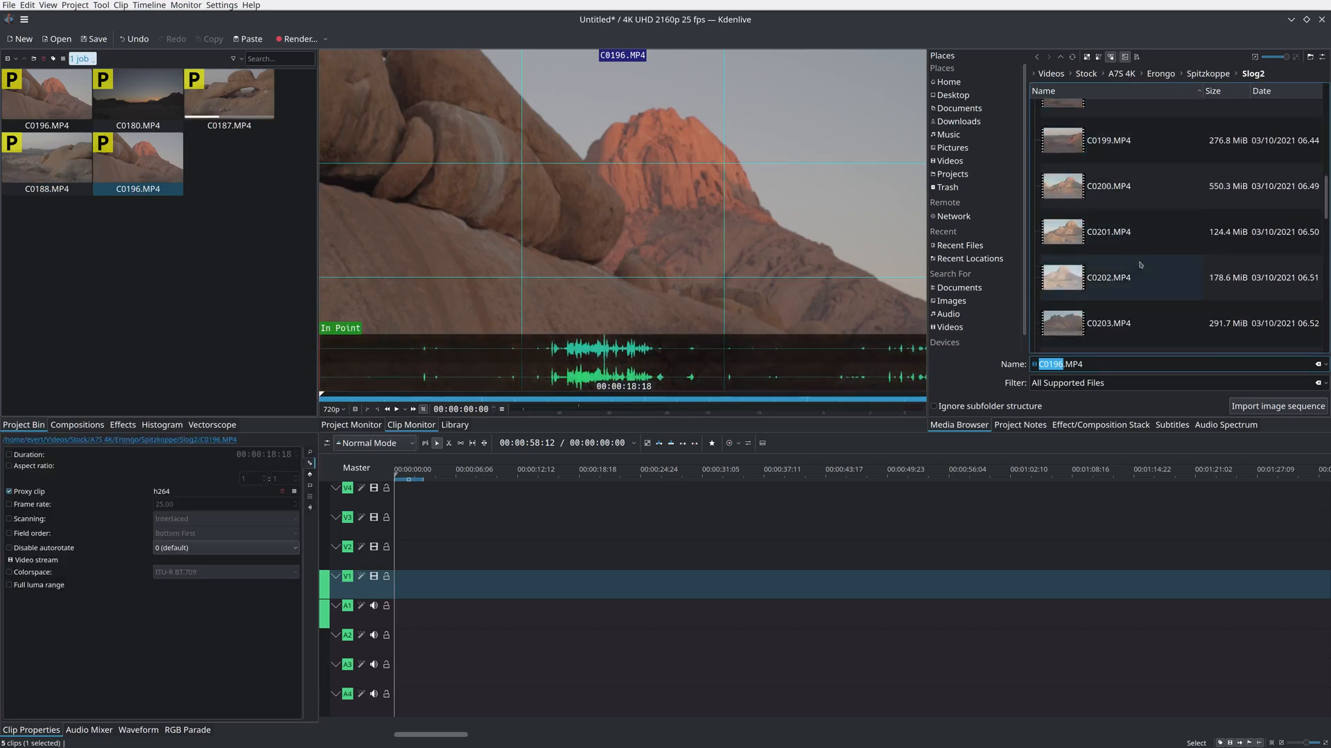
{"action": "scroll", "scroll_direction": "down", "scroll_amount": 3}
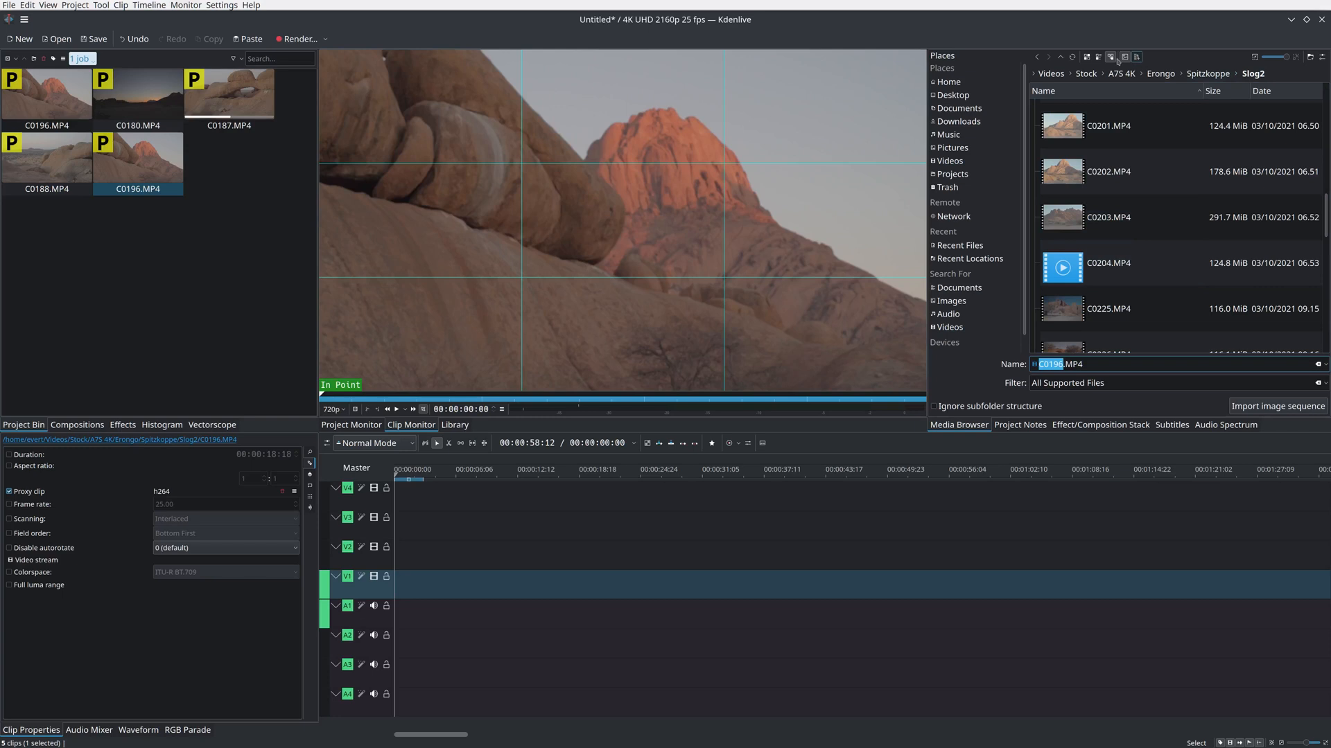
{"action": "left_click", "coordinate": [1086, 57]}
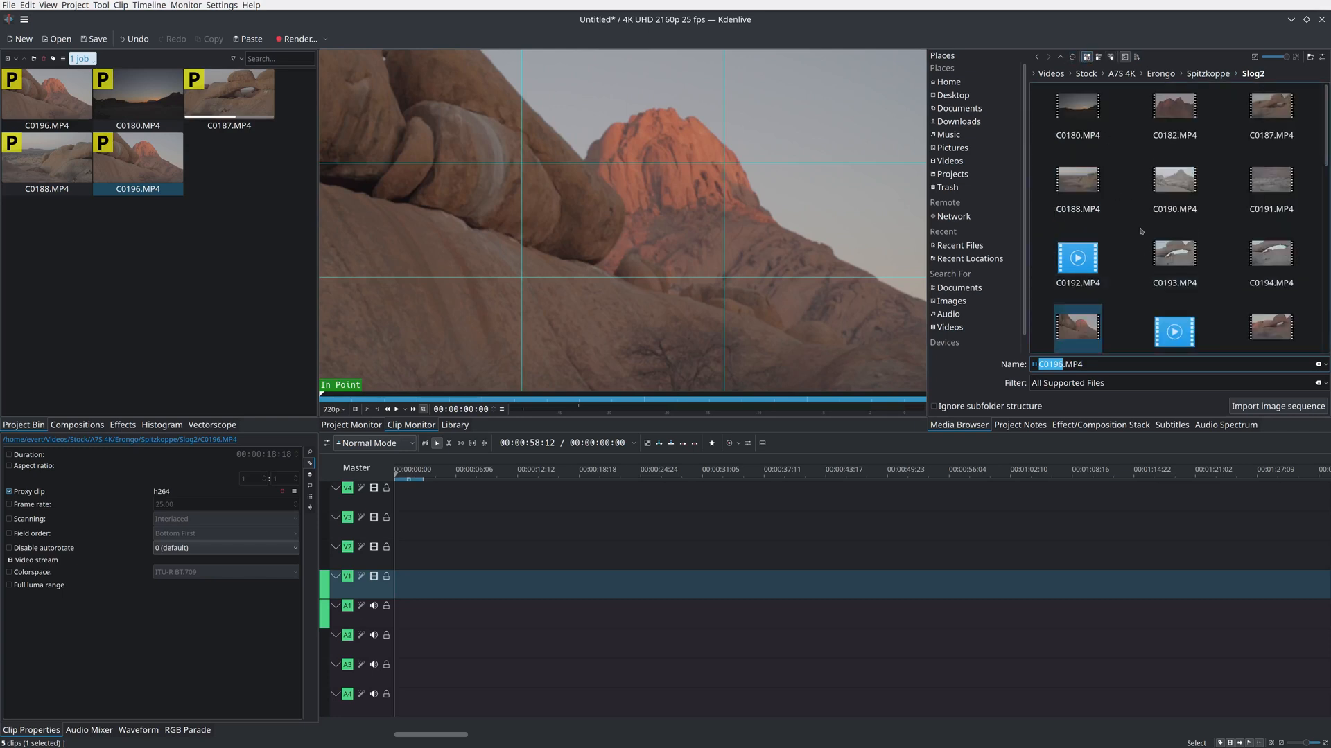
{"action": "scroll", "scroll_direction": "down", "scroll_amount": 3}
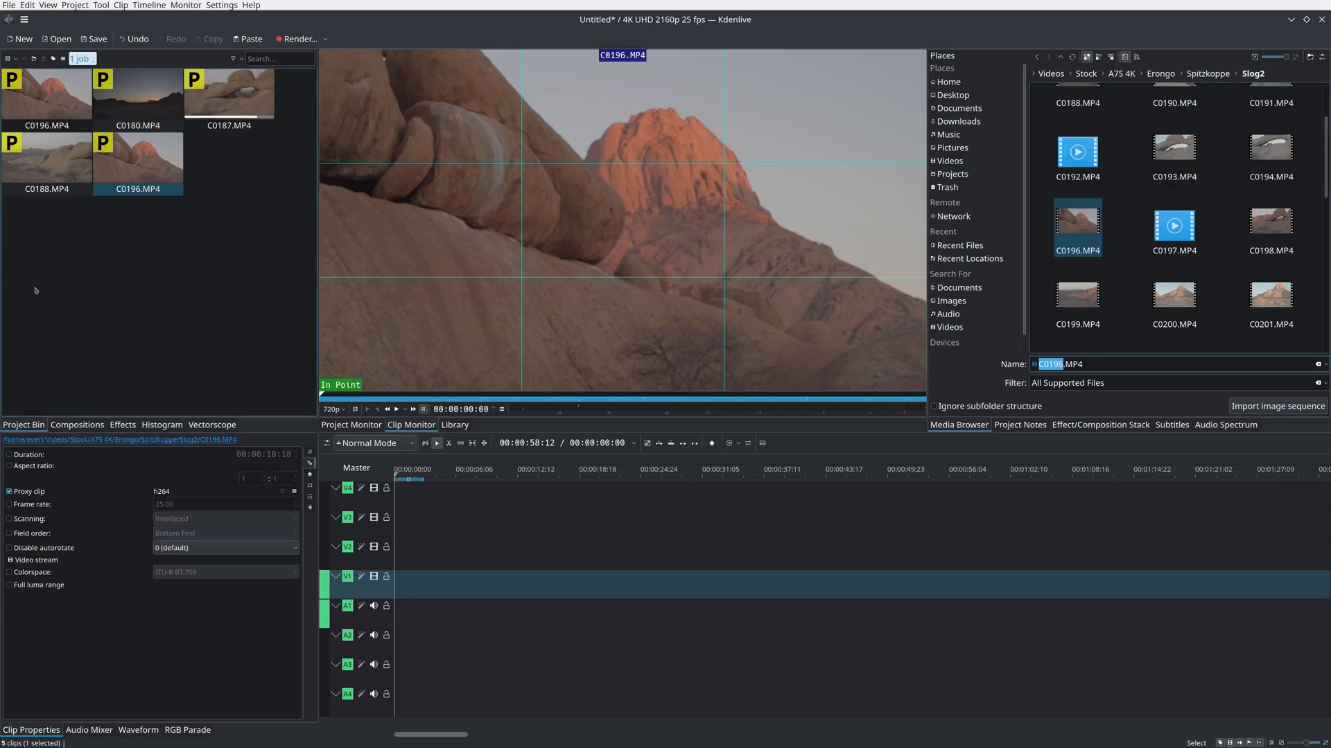
- Preview clips C0187 and C0188 in the Clip Monitor, then pick C0202 from Slog2
{"action": "left_click", "coordinate": [137, 92]}
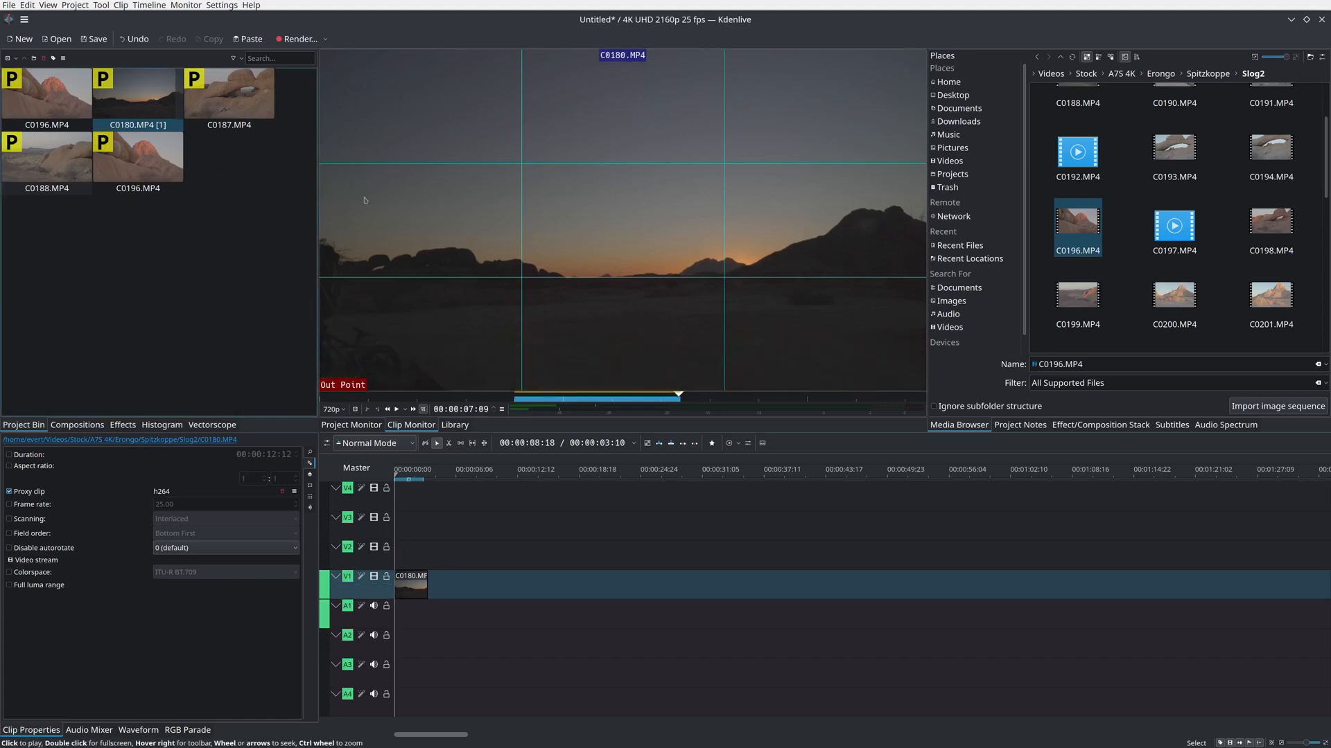
{"action": "left_click", "coordinate": [228, 94]}
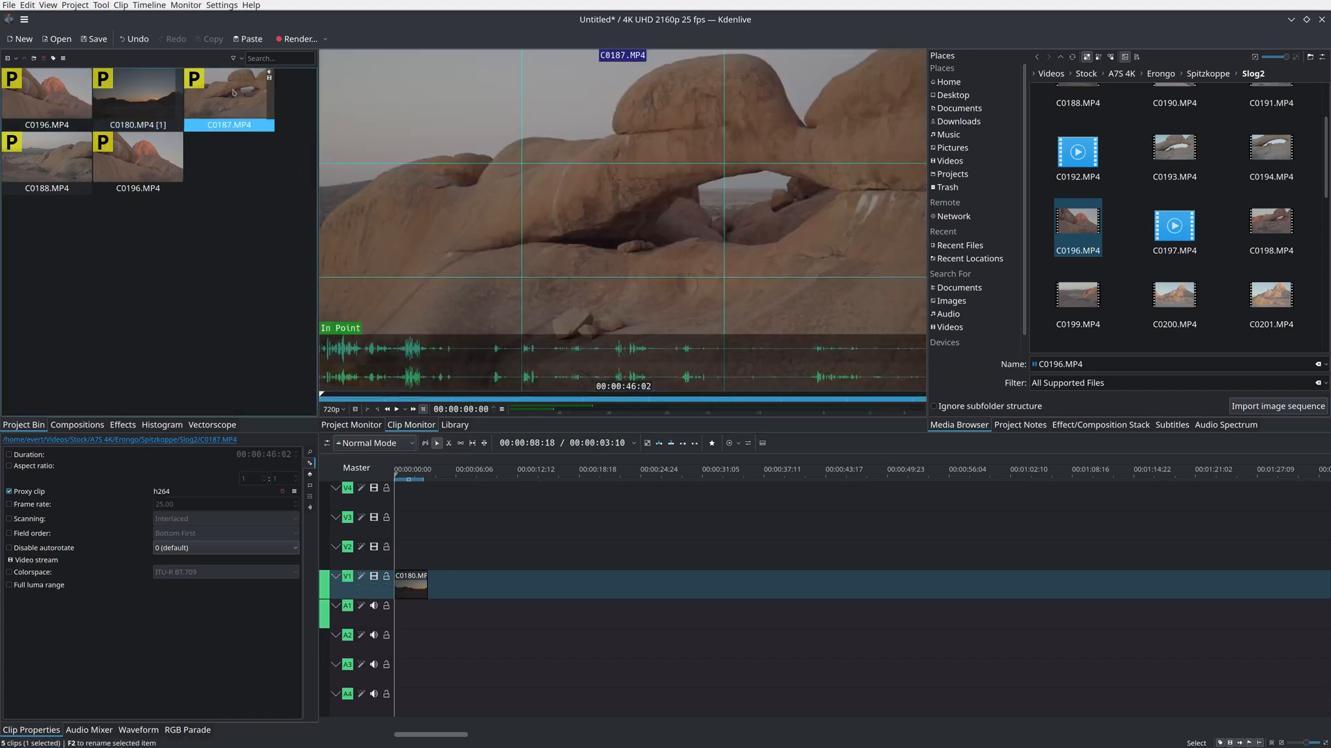
{"action": "left_click", "coordinate": [47, 157]}
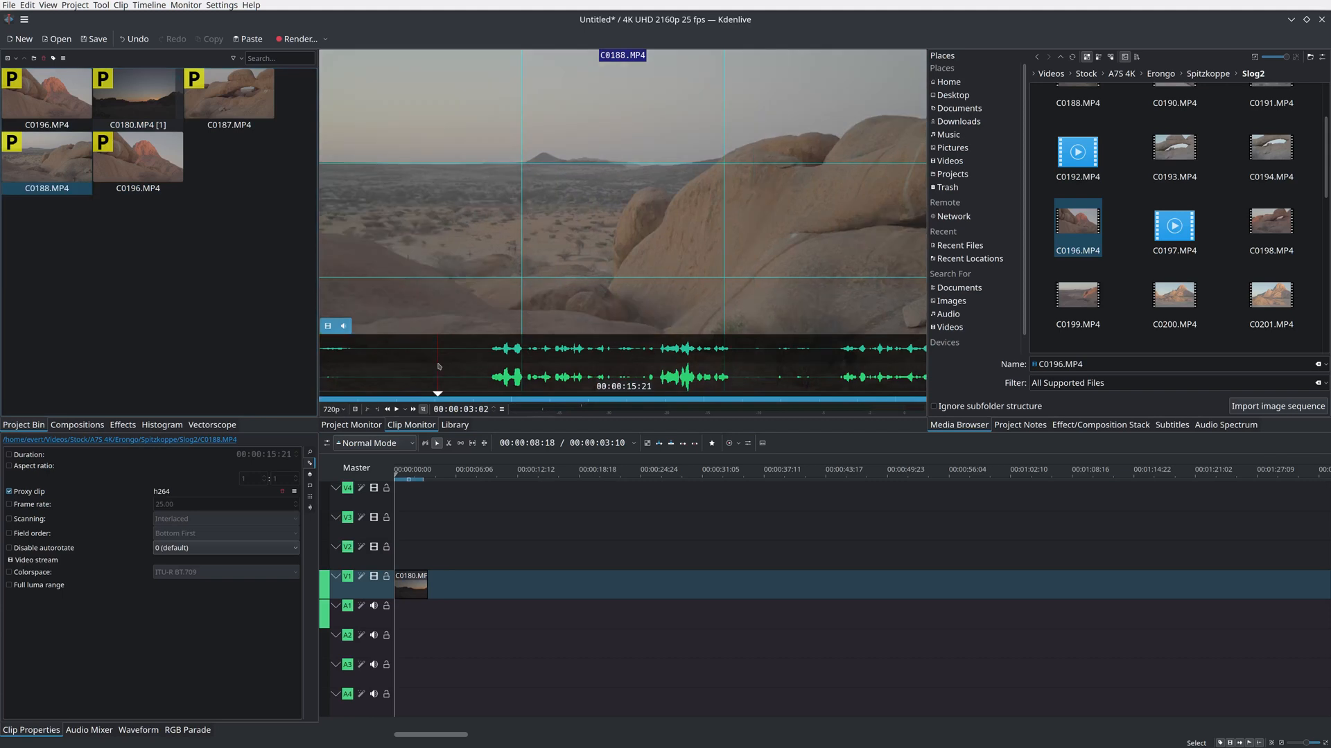
{"action": "left_click", "coordinate": [629, 393]}
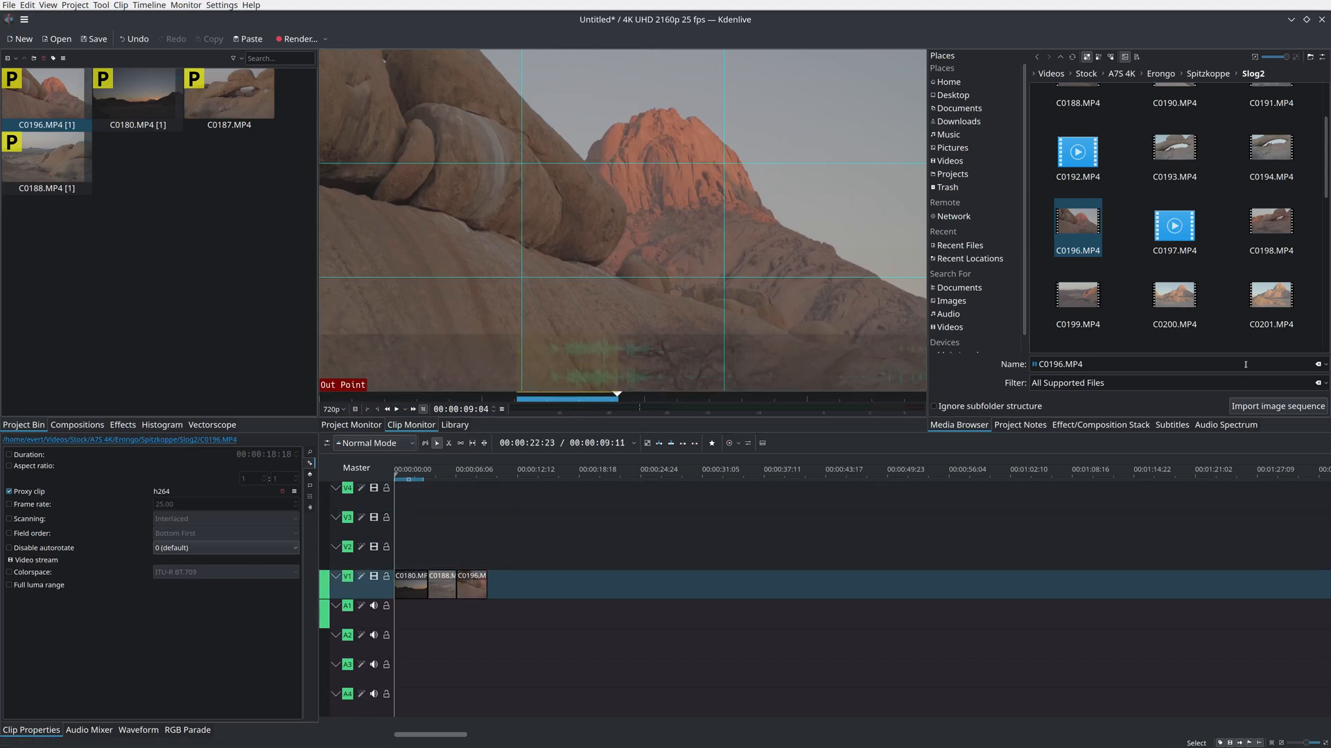
{"action": "scroll", "scroll_direction": "down", "scroll_amount": 3}
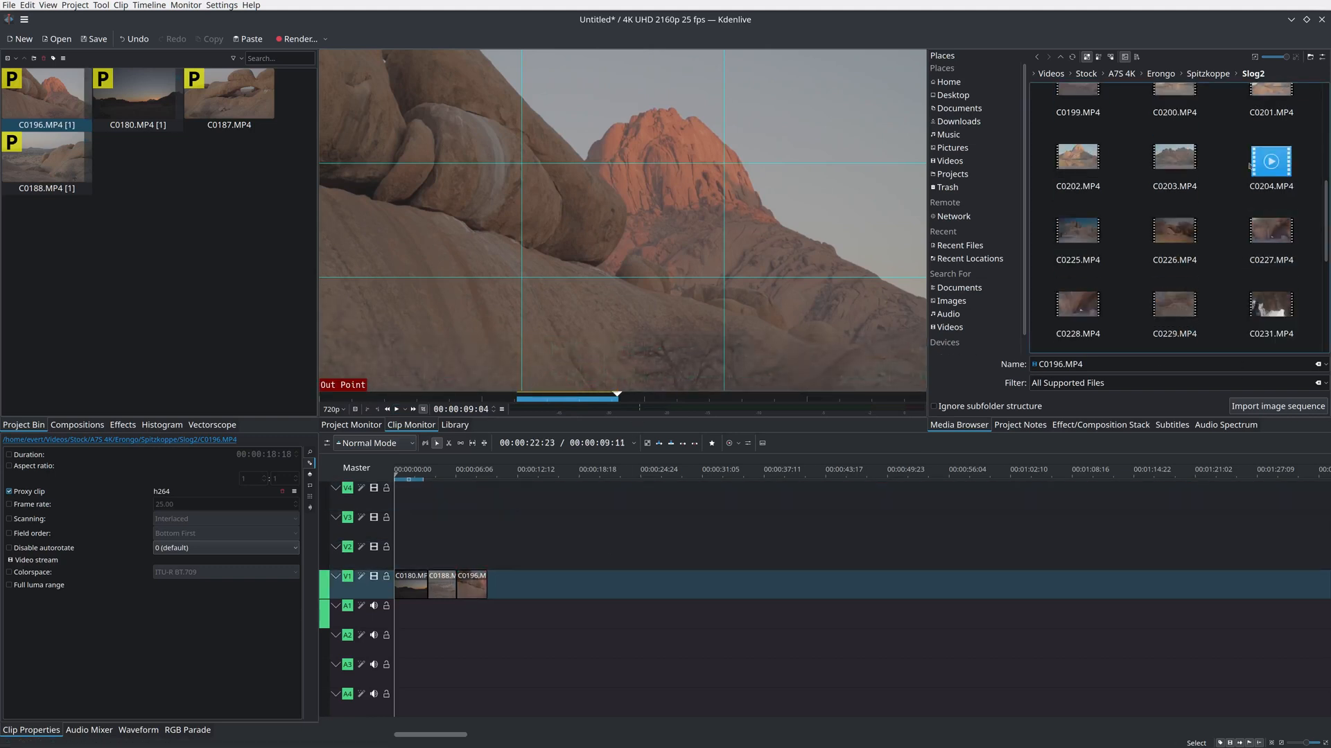
{"action": "left_click", "coordinate": [1077, 156]}
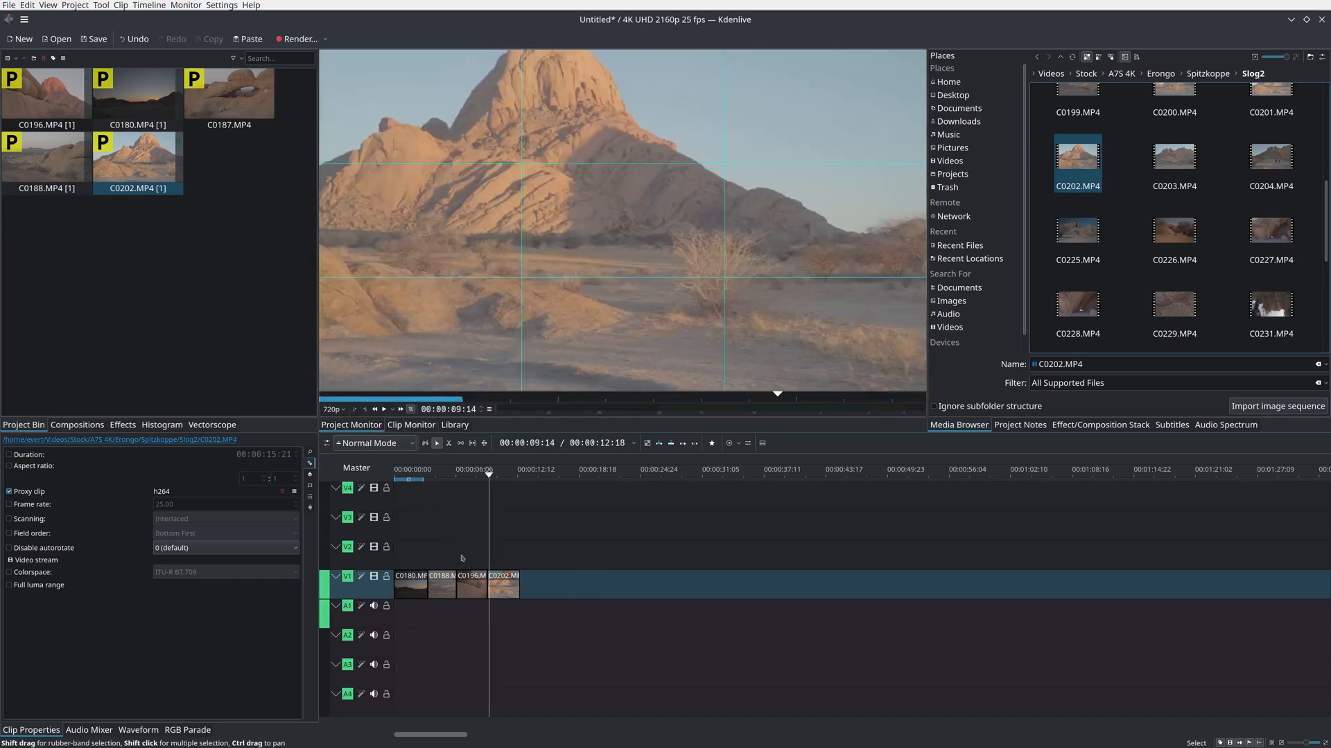
- Add Levels to C0180 with black 71, white 588, gamma 775, and hide the histogram
{"action": "left_click", "coordinate": [477, 473]}
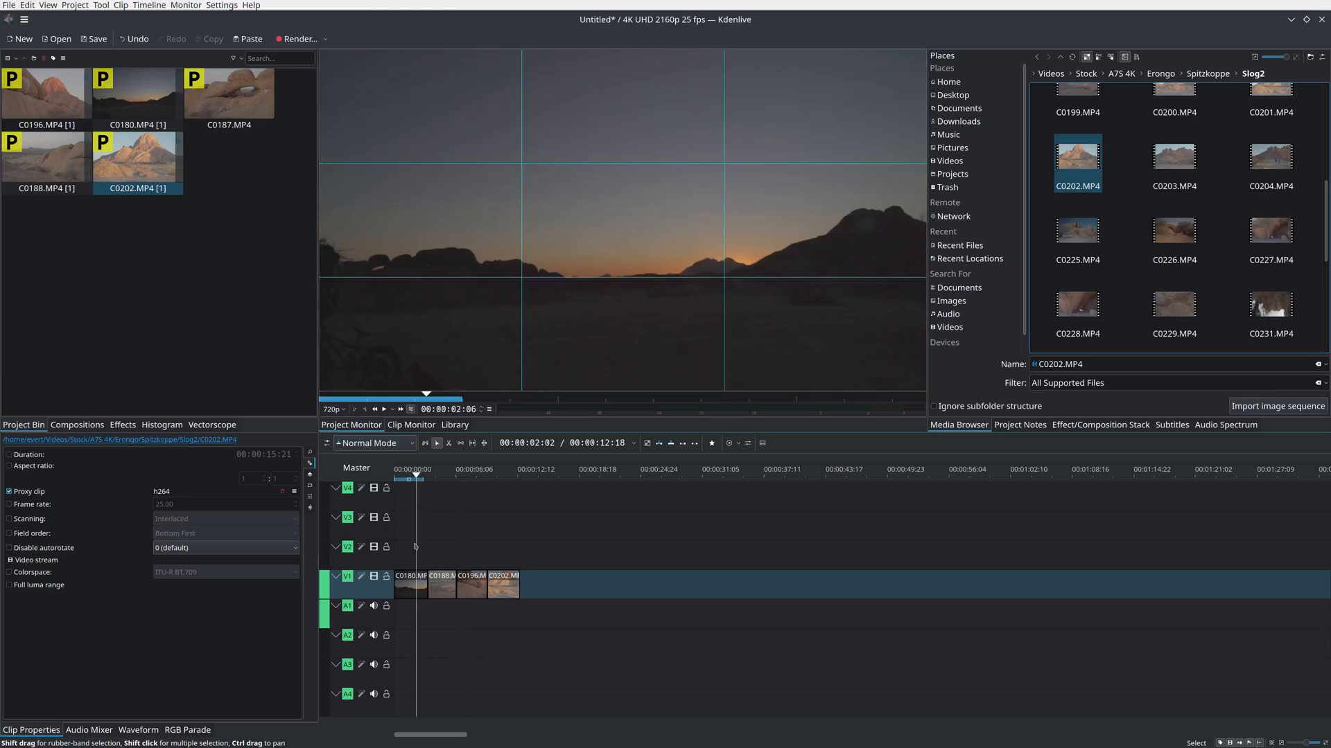
{"action": "right_click", "coordinate": [410, 583]}
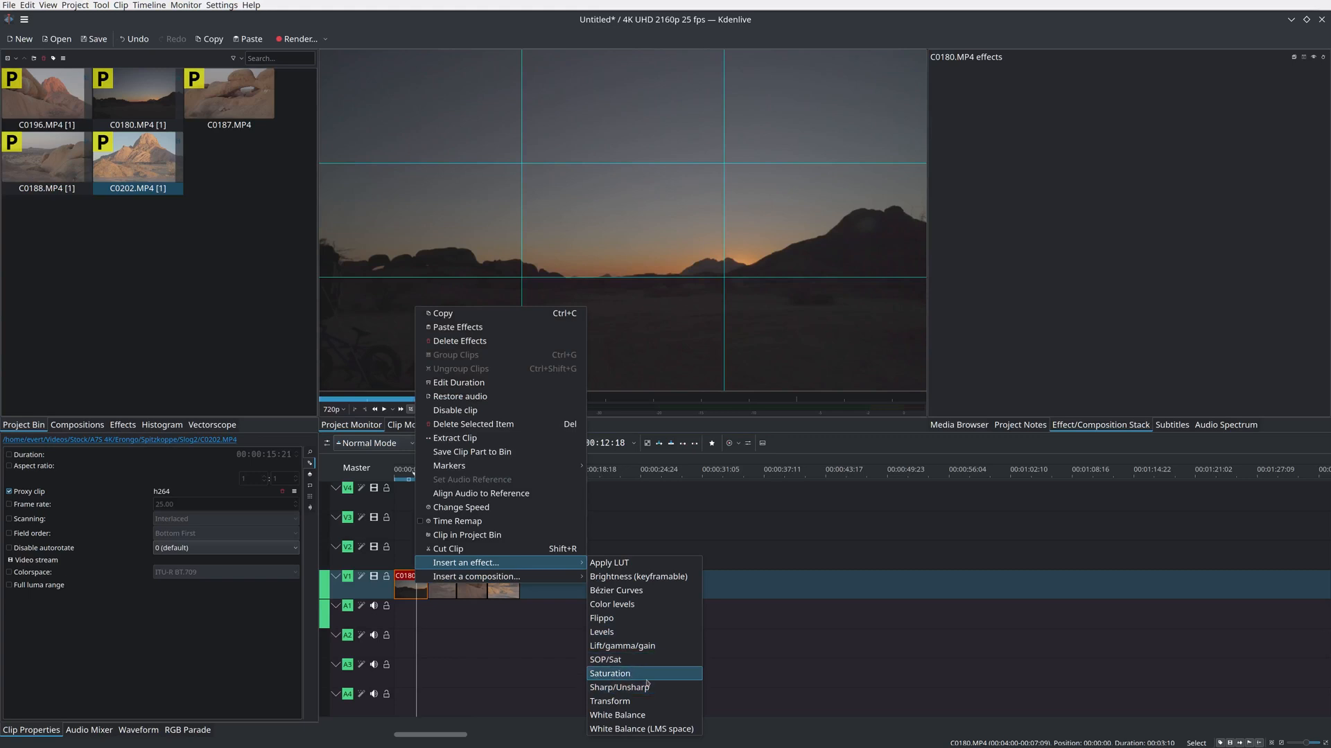
{"action": "left_click", "coordinate": [602, 632]}
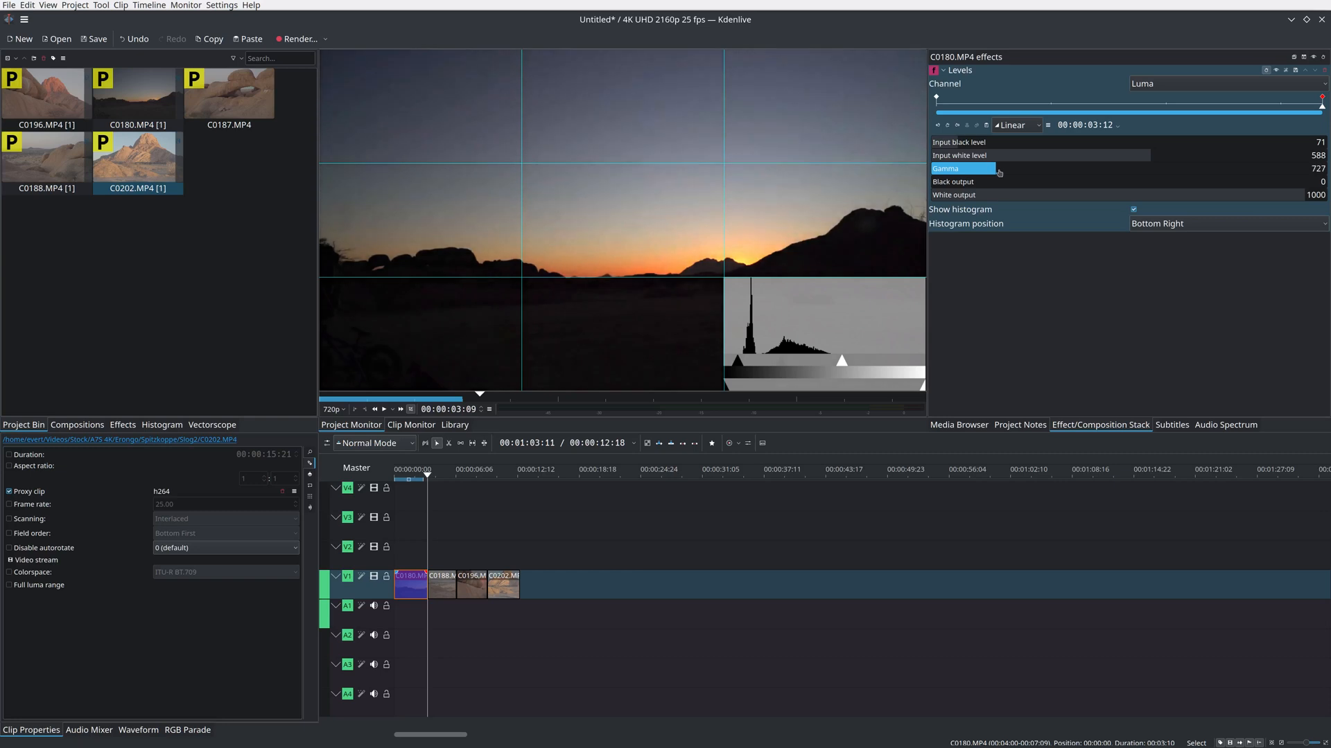
{"action": "left_click", "coordinate": [1133, 209]}
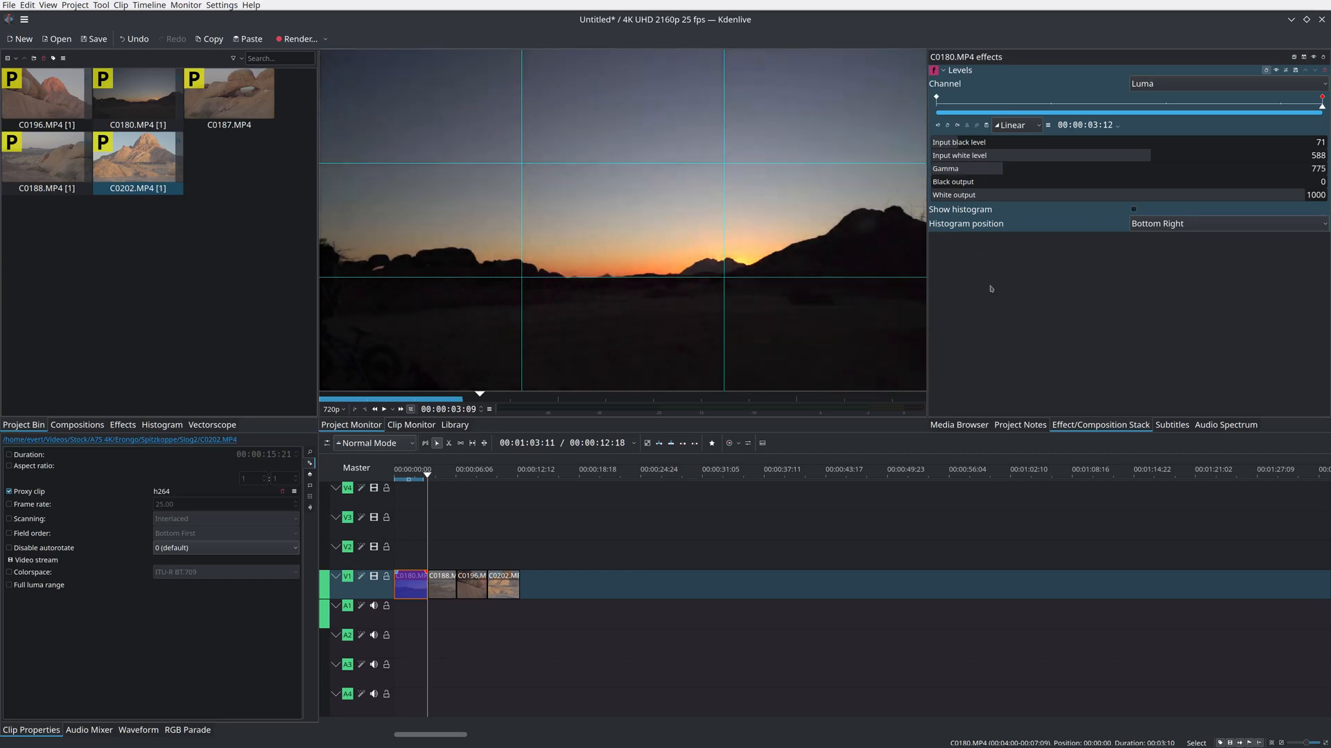
{"action": "right_click", "coordinate": [441, 585]}
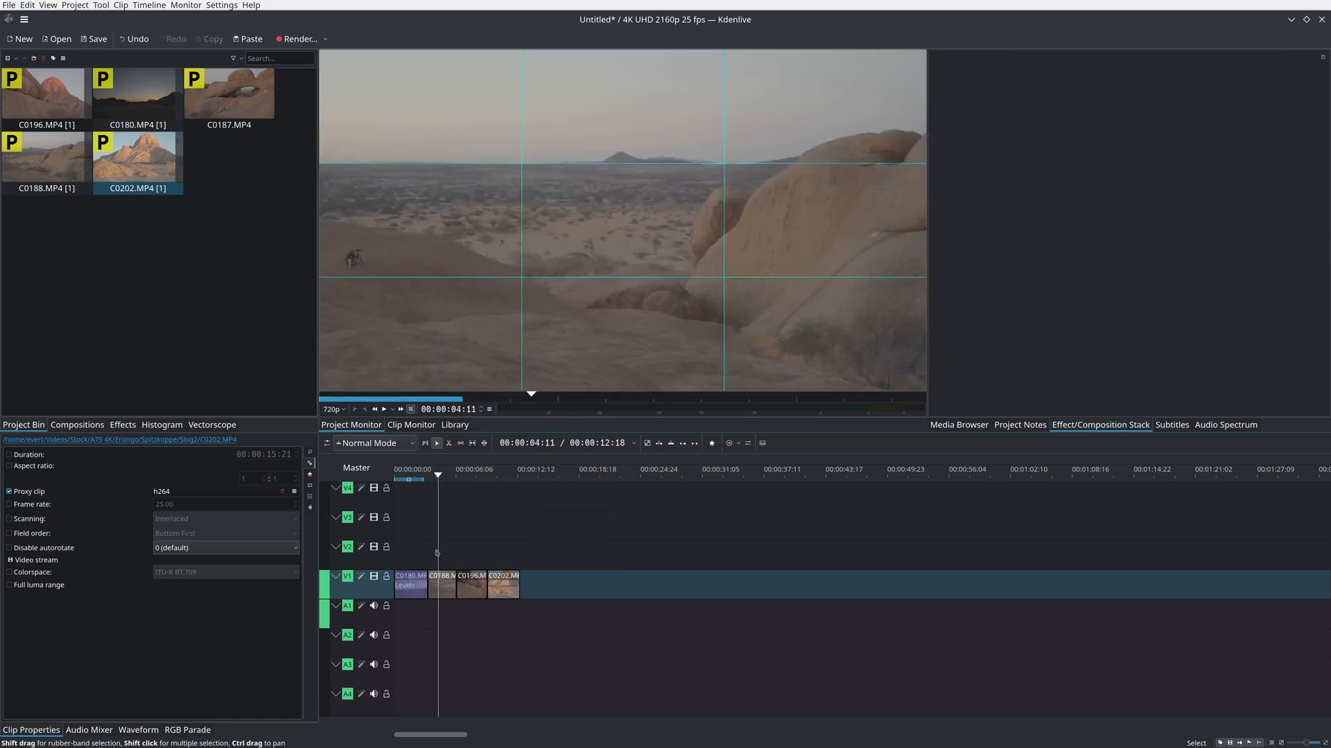
- Give C0188 Levels (black 187, white 715, gamma 849) and Saturation 141
{"action": "right_click", "coordinate": [441, 585]}
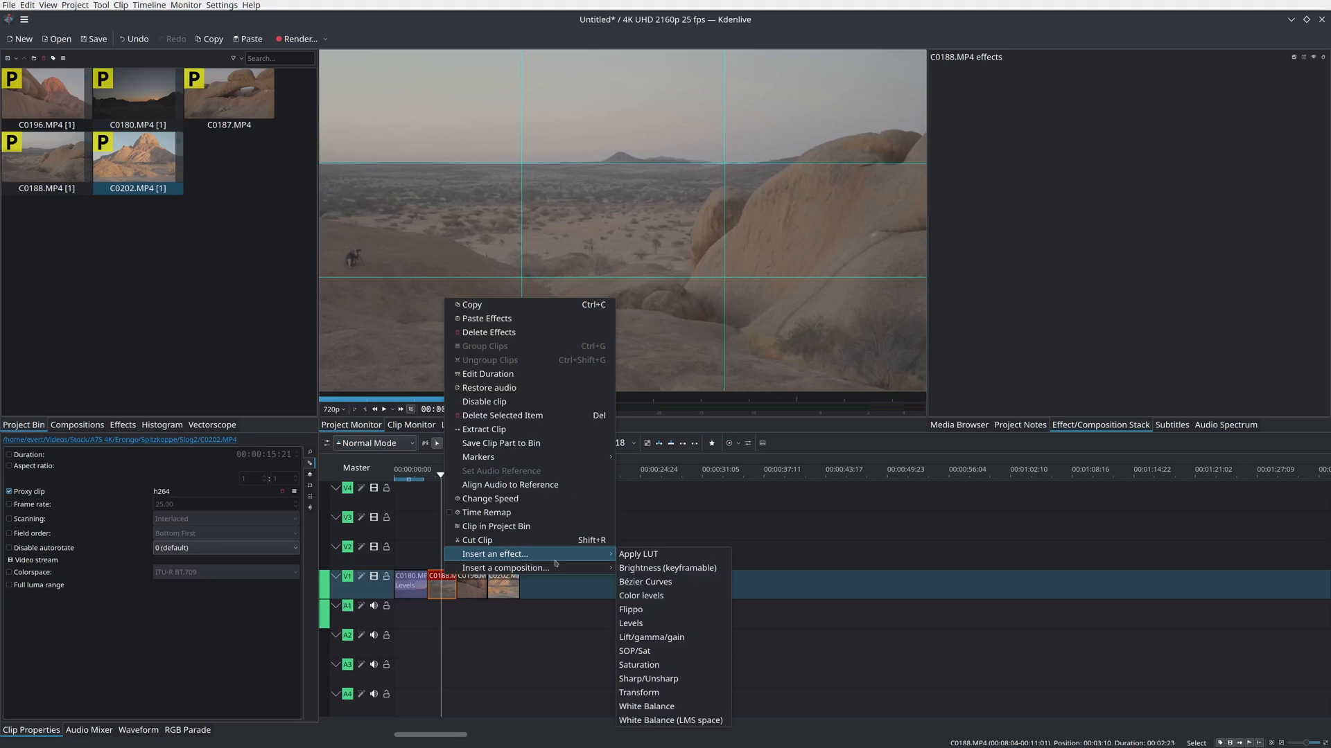
{"action": "mouse_move", "coordinate": [630, 623]}
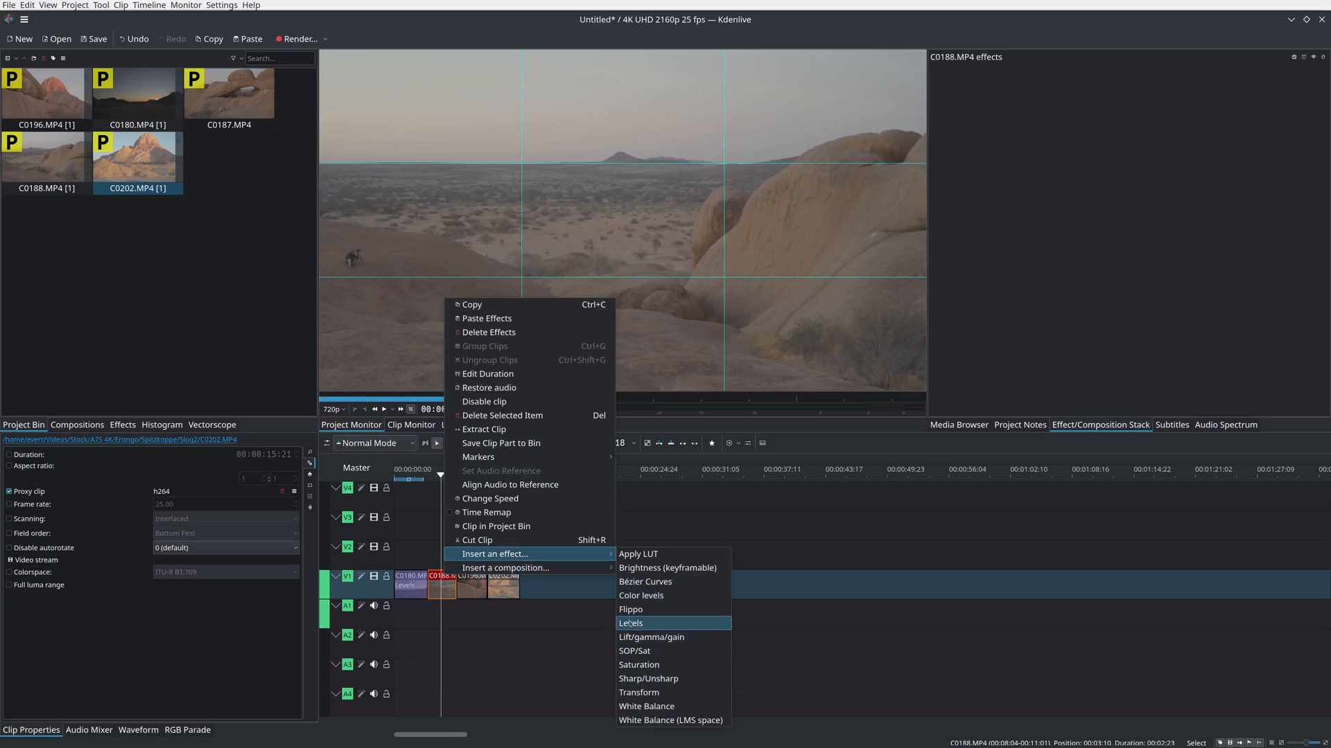
{"action": "left_click", "coordinate": [630, 623]}
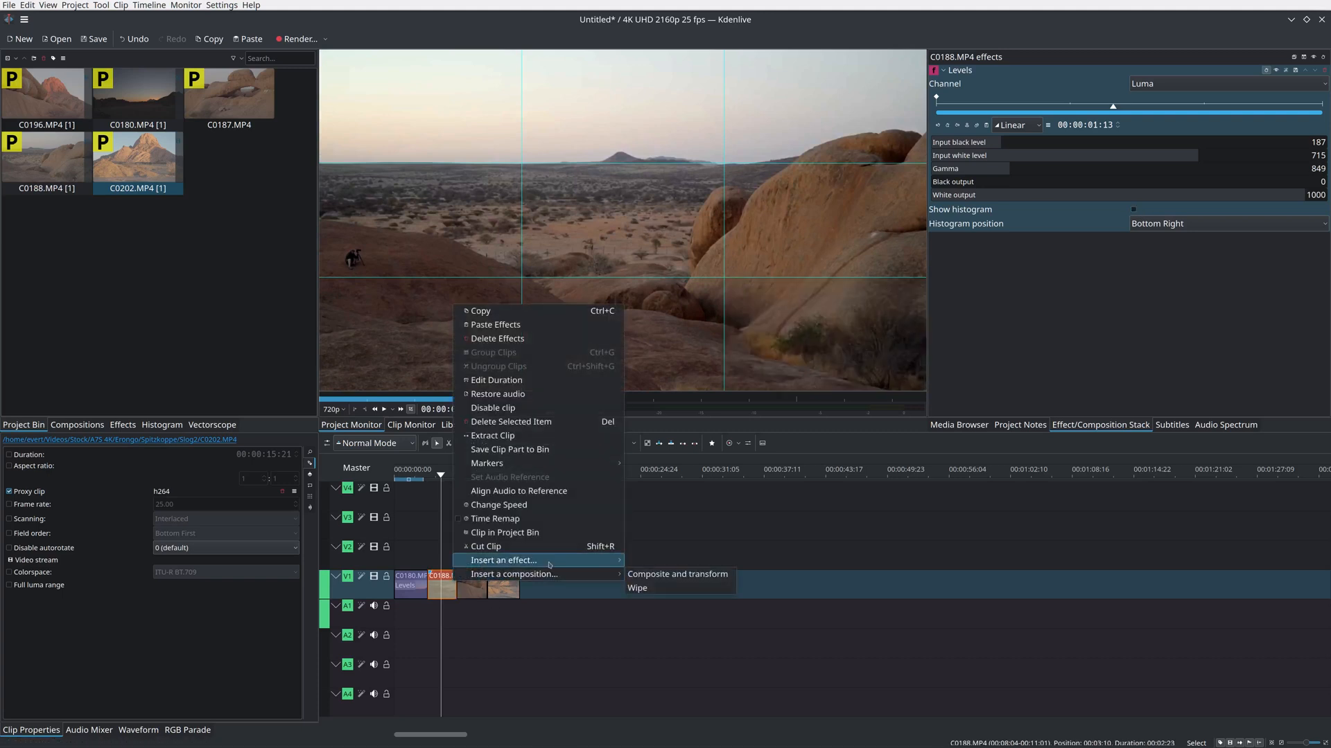
{"action": "left_click", "coordinate": [503, 560]}
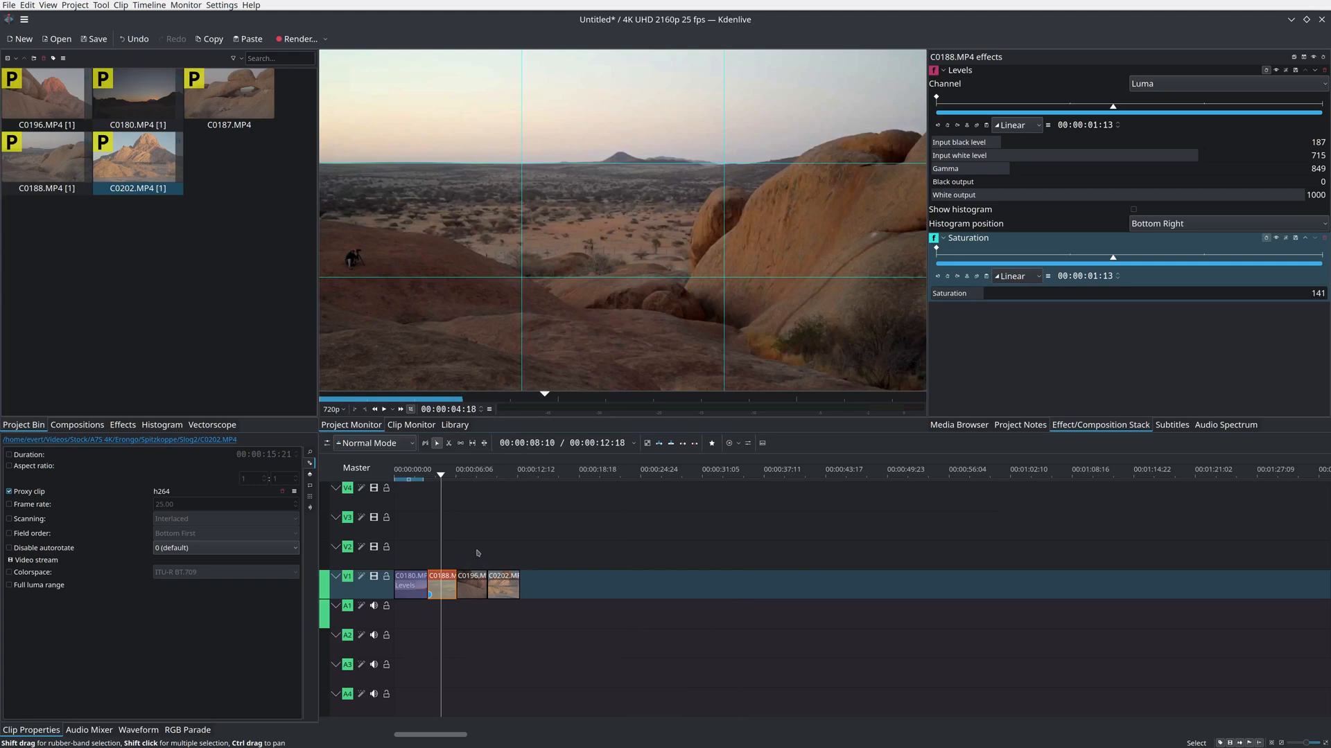
- Add Levels to C0196 with black 100, white 657, gamma 775, toggling the histogram
{"action": "right_click", "coordinate": [472, 586]}
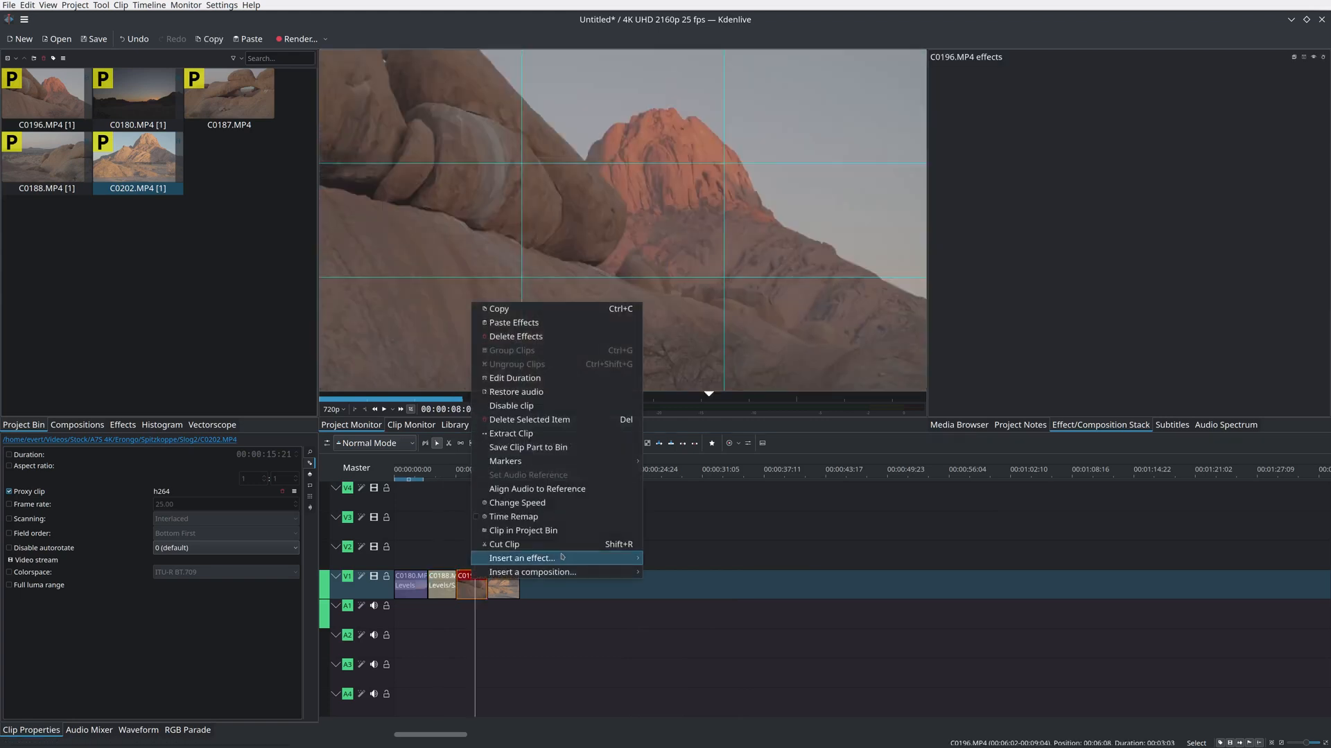
{"action": "left_click", "coordinate": [522, 557]}
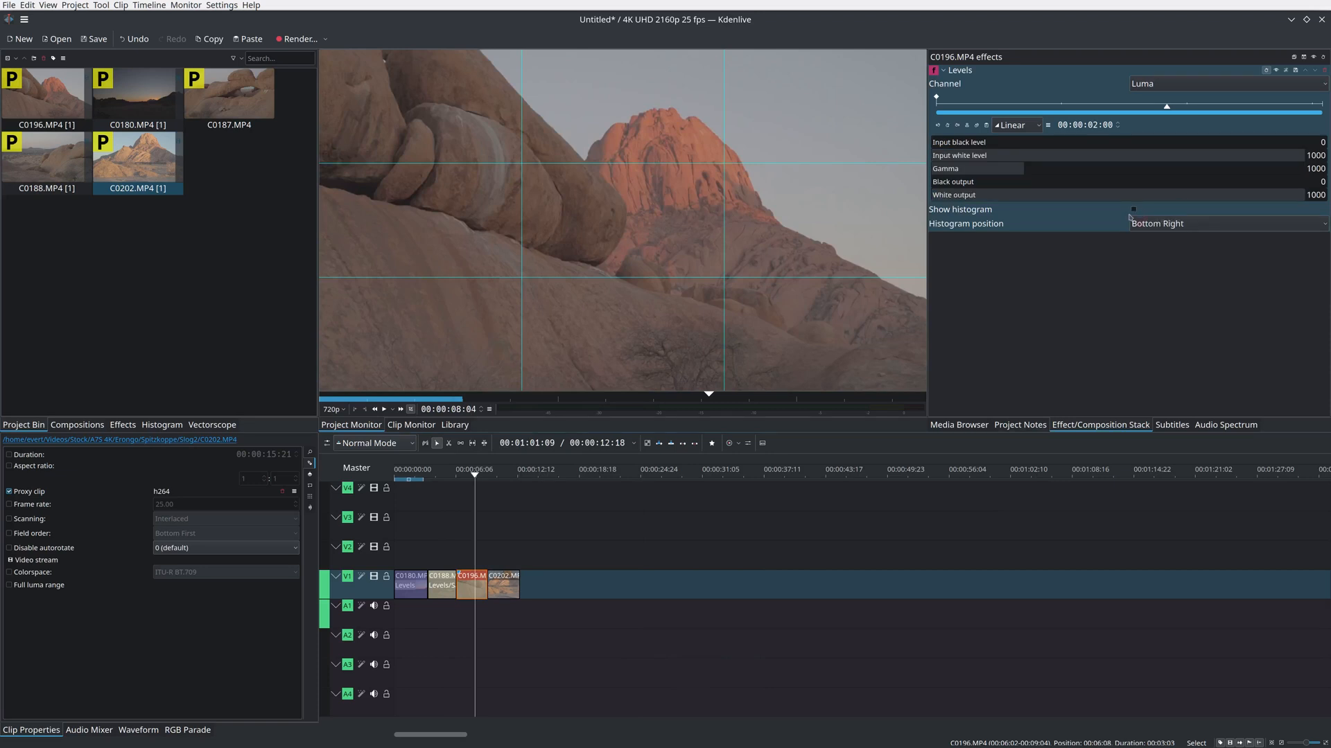
{"action": "left_click", "coordinate": [1133, 208]}
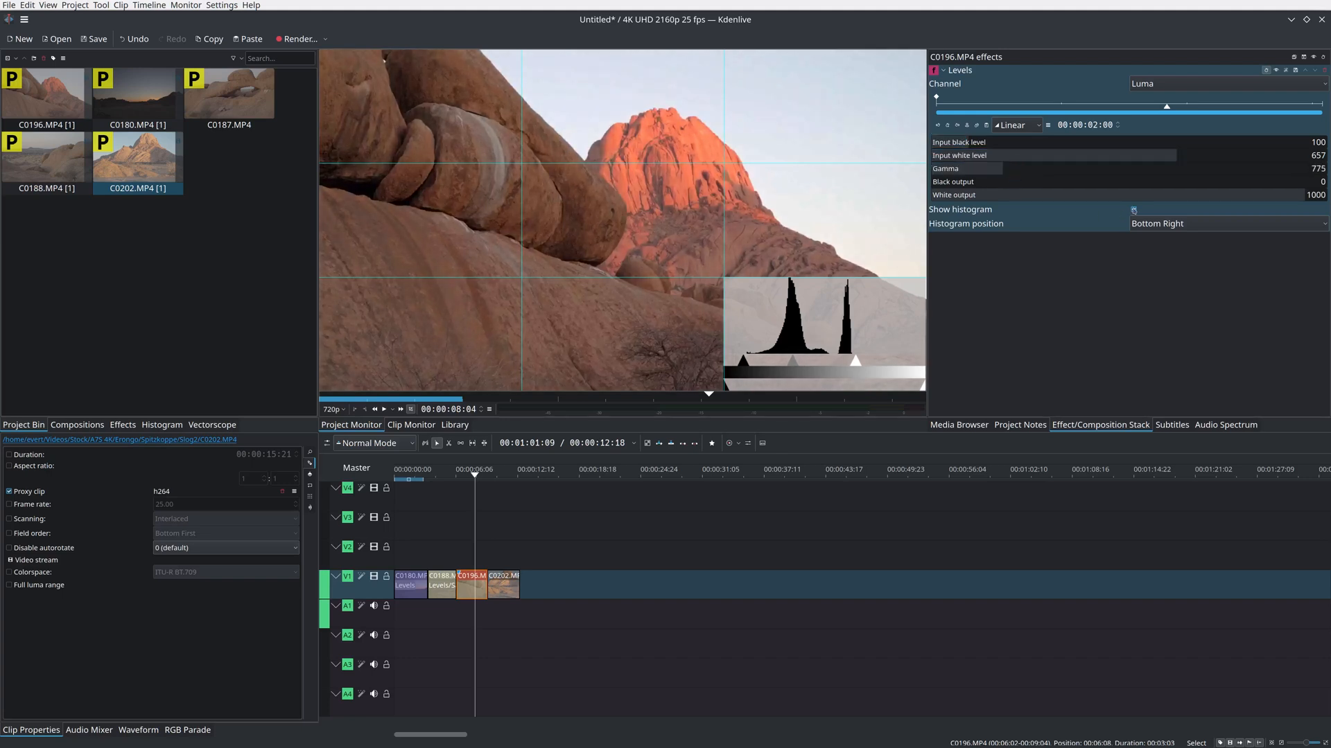
{"action": "left_click", "coordinate": [1133, 209]}
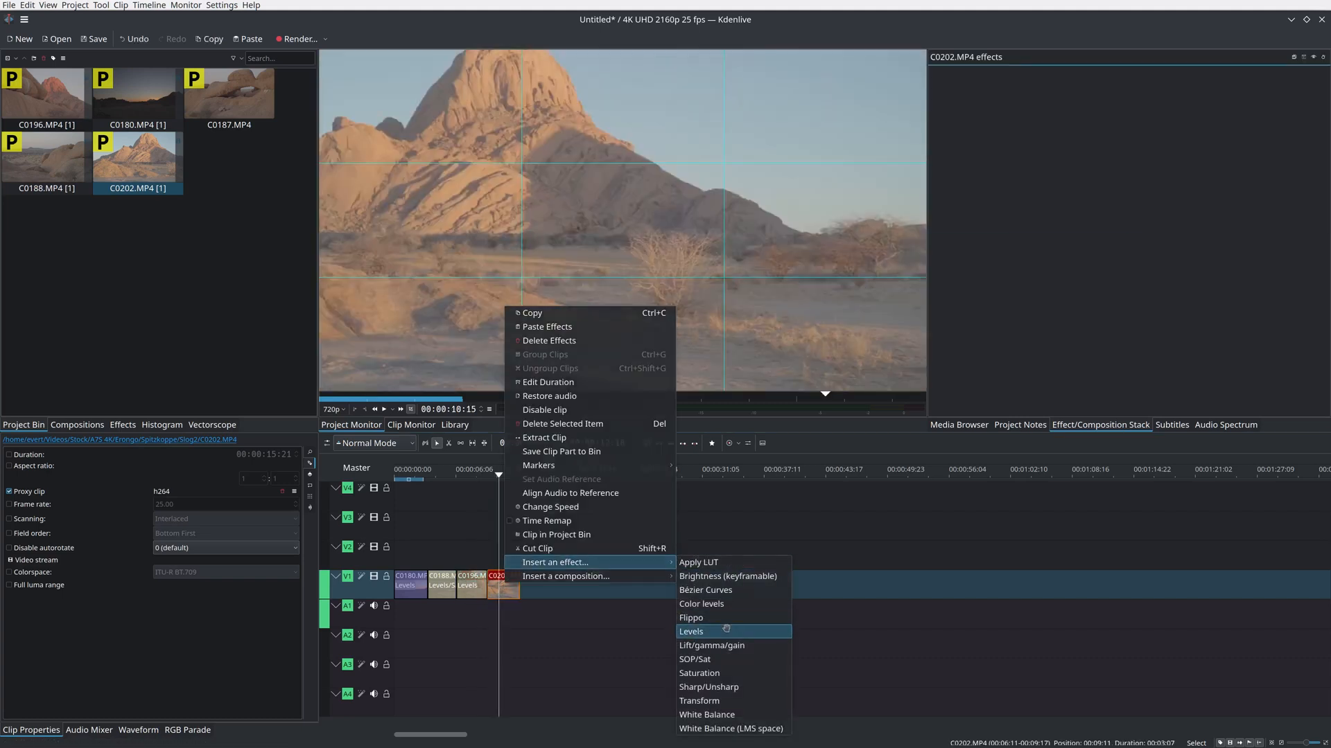
- Grade C0202 with Levels (black 289, white 741, gamma 724) and return to the Media Browser
{"action": "left_click", "coordinate": [691, 631]}
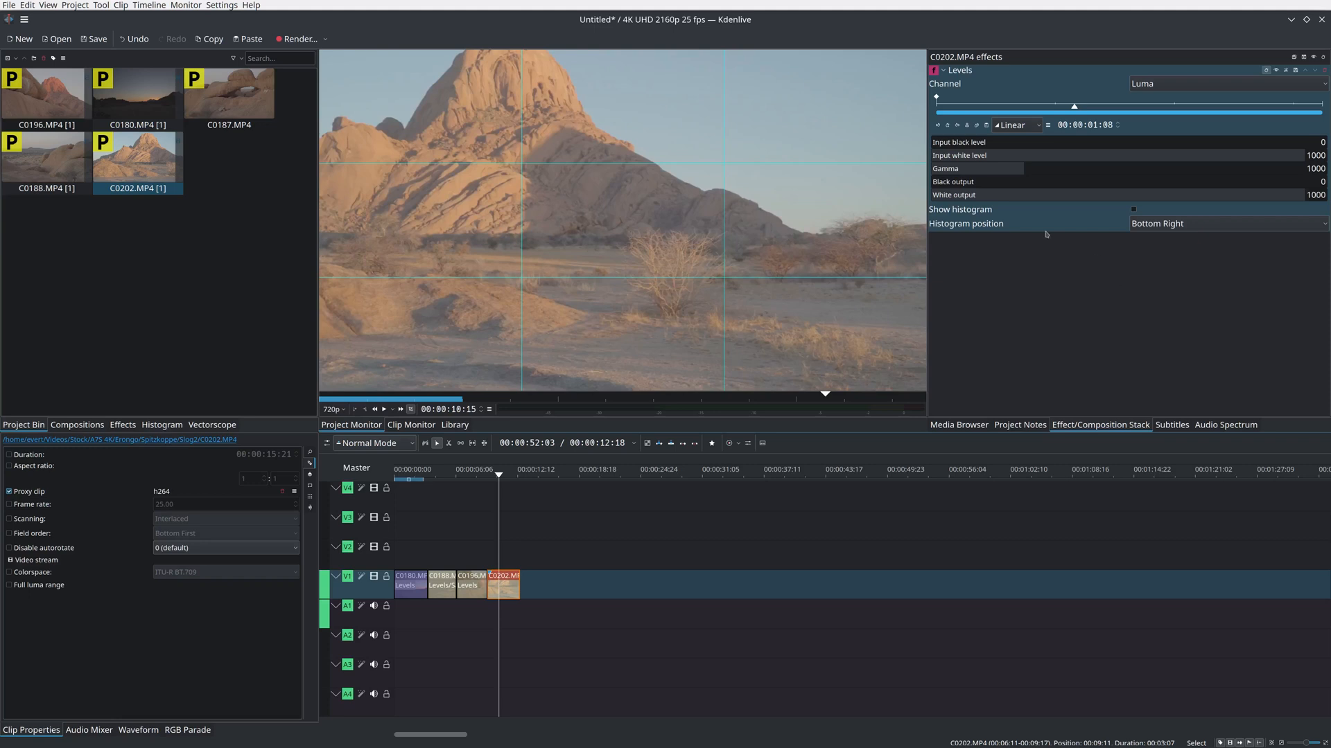
{"action": "left_click", "coordinate": [1133, 210]}
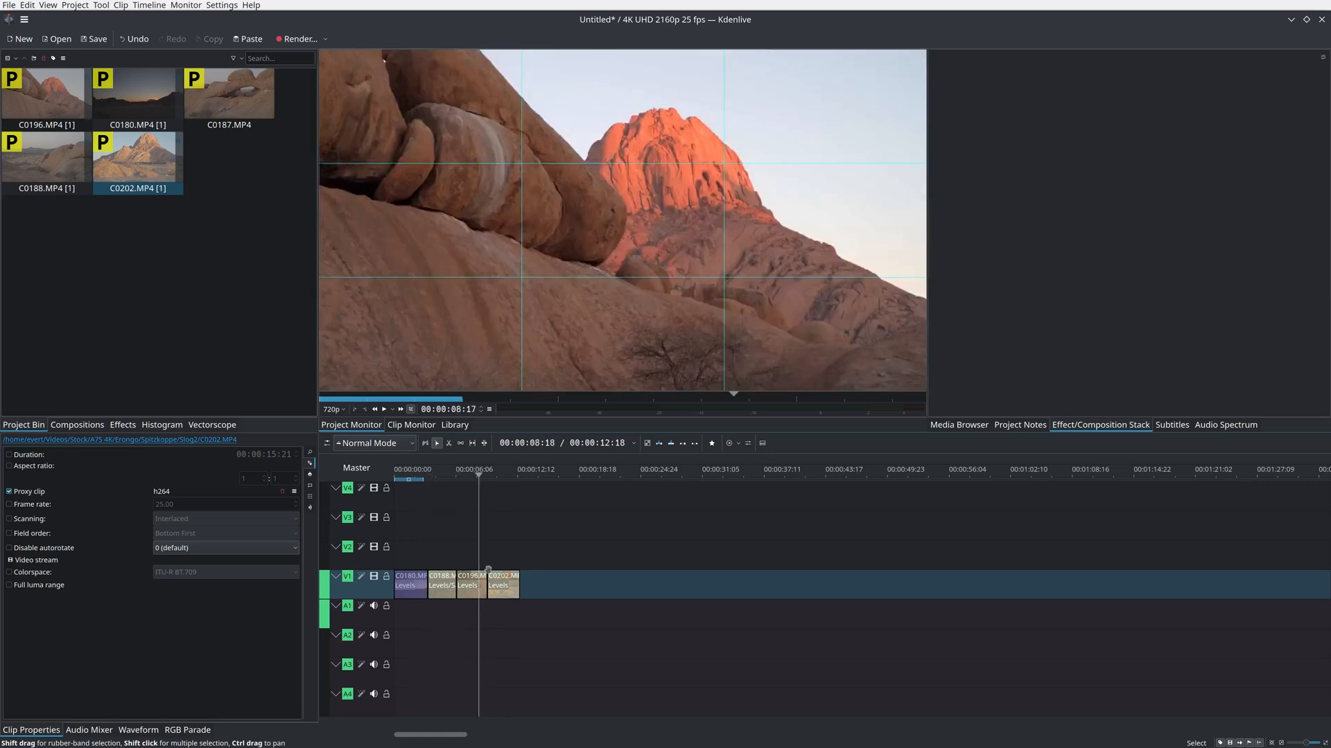
{"action": "left_click", "coordinate": [503, 586]}
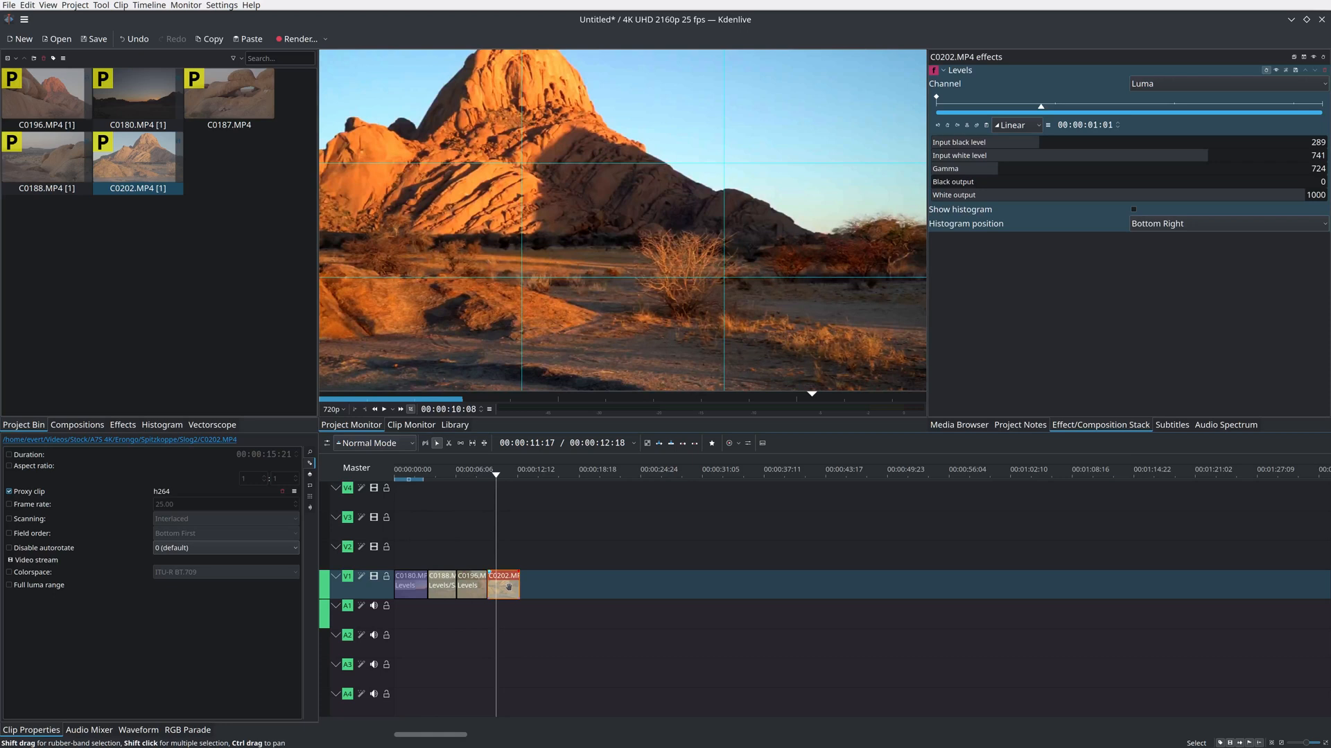
{"action": "left_click", "coordinate": [959, 424]}
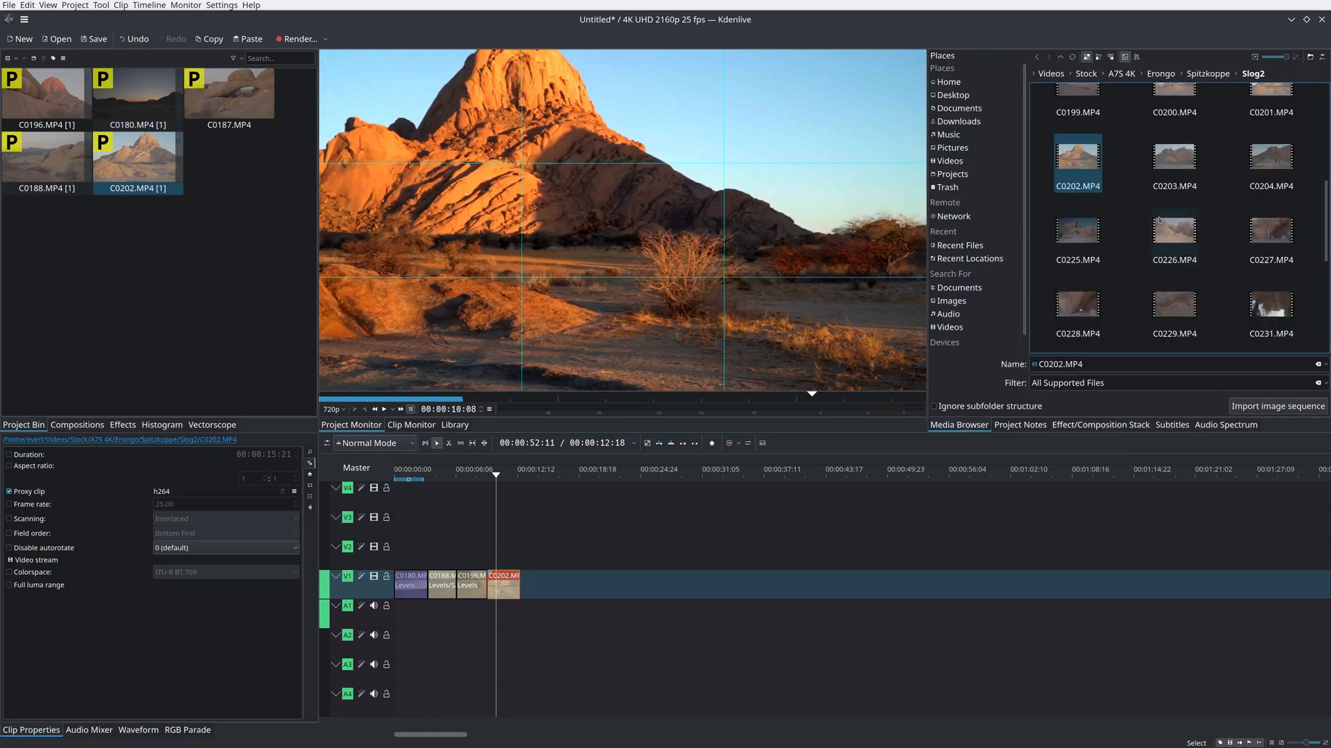
- Import C0225.MP4 from the Slog2 folder into the bin and preview it in the Clip Monitor
{"action": "left_click", "coordinate": [1077, 231]}
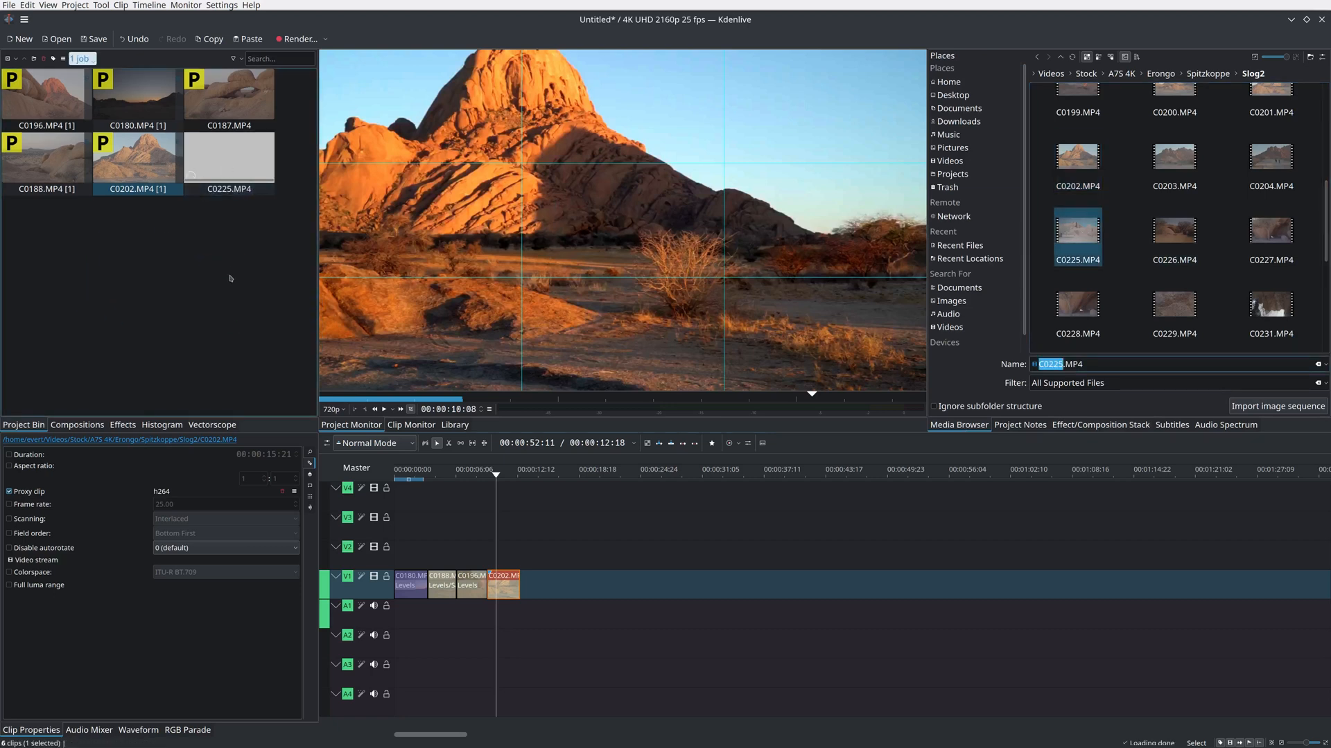
{"action": "left_click", "coordinate": [228, 157]}
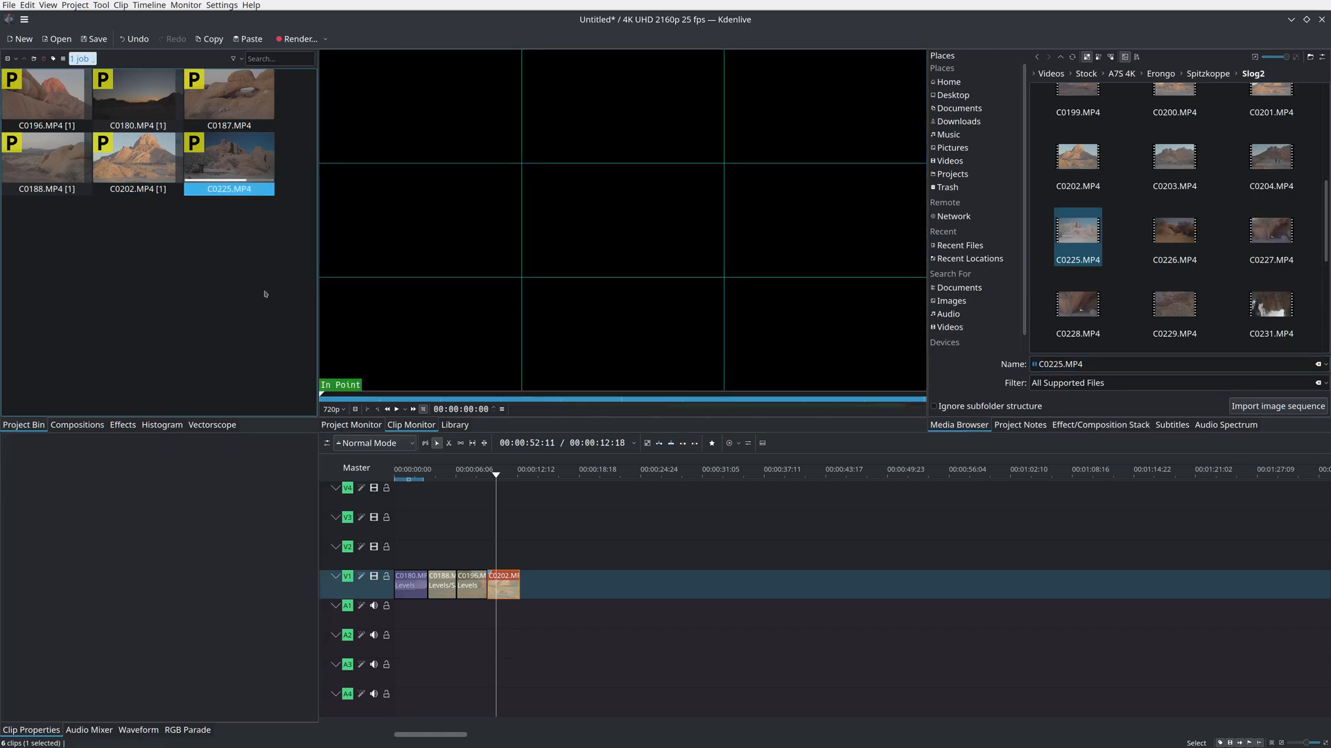
{"action": "double_click", "coordinate": [227, 161]}
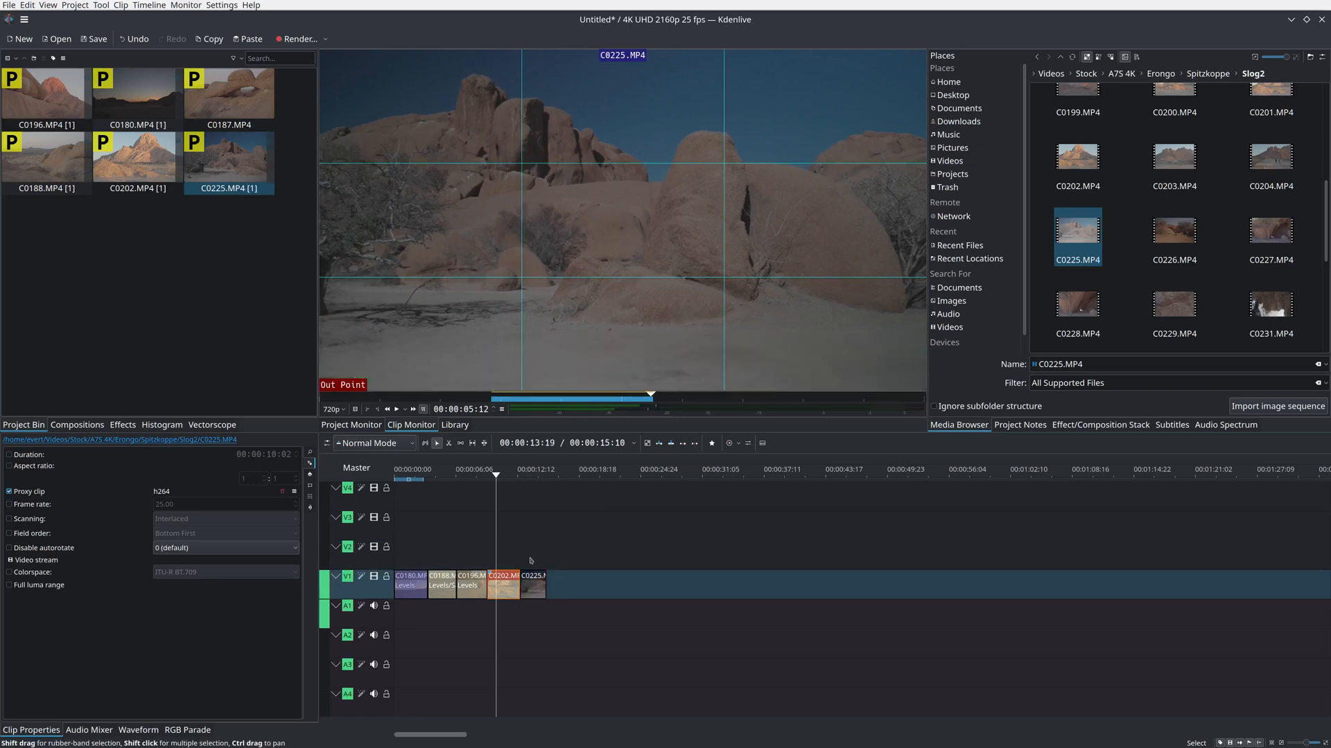
- Grade C0225 with Levels (black 86, white 469, gamma 816) and display the vectorscope
{"action": "right_click", "coordinate": [536, 589]}
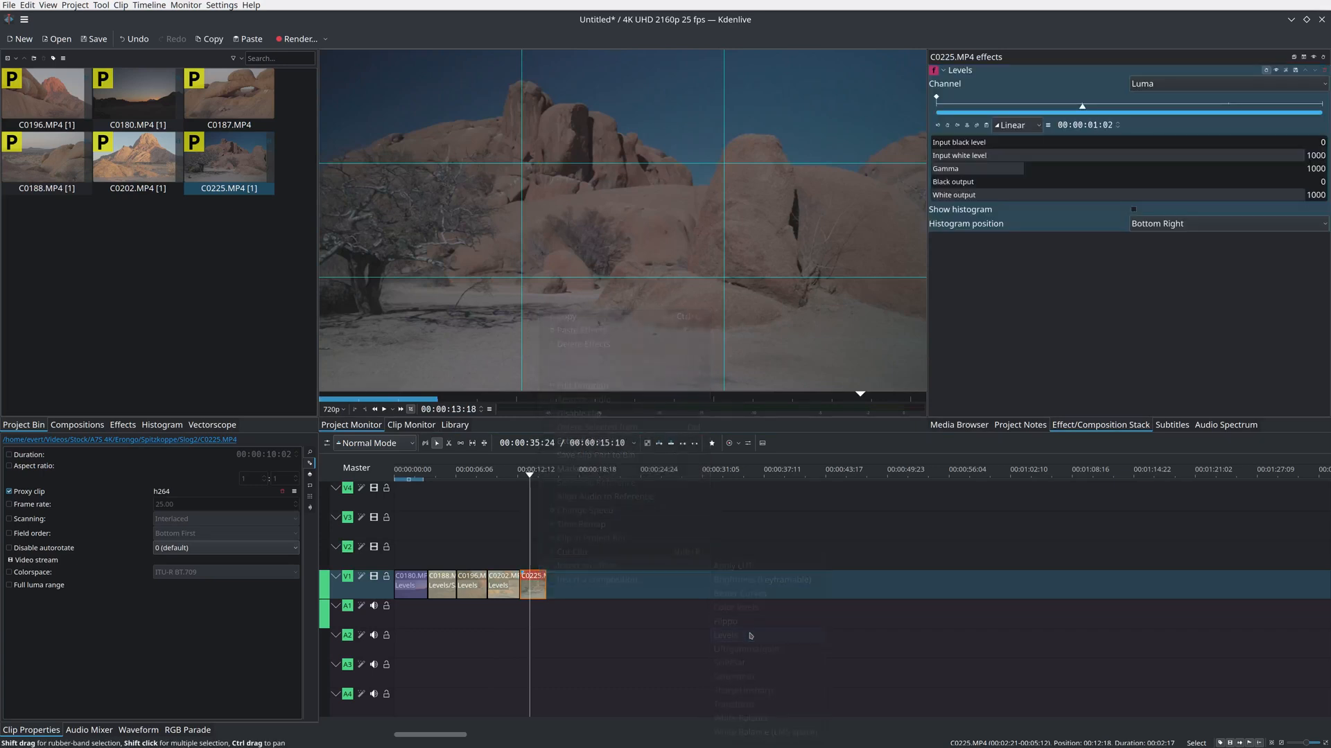
{"action": "left_click", "coordinate": [1133, 208]}
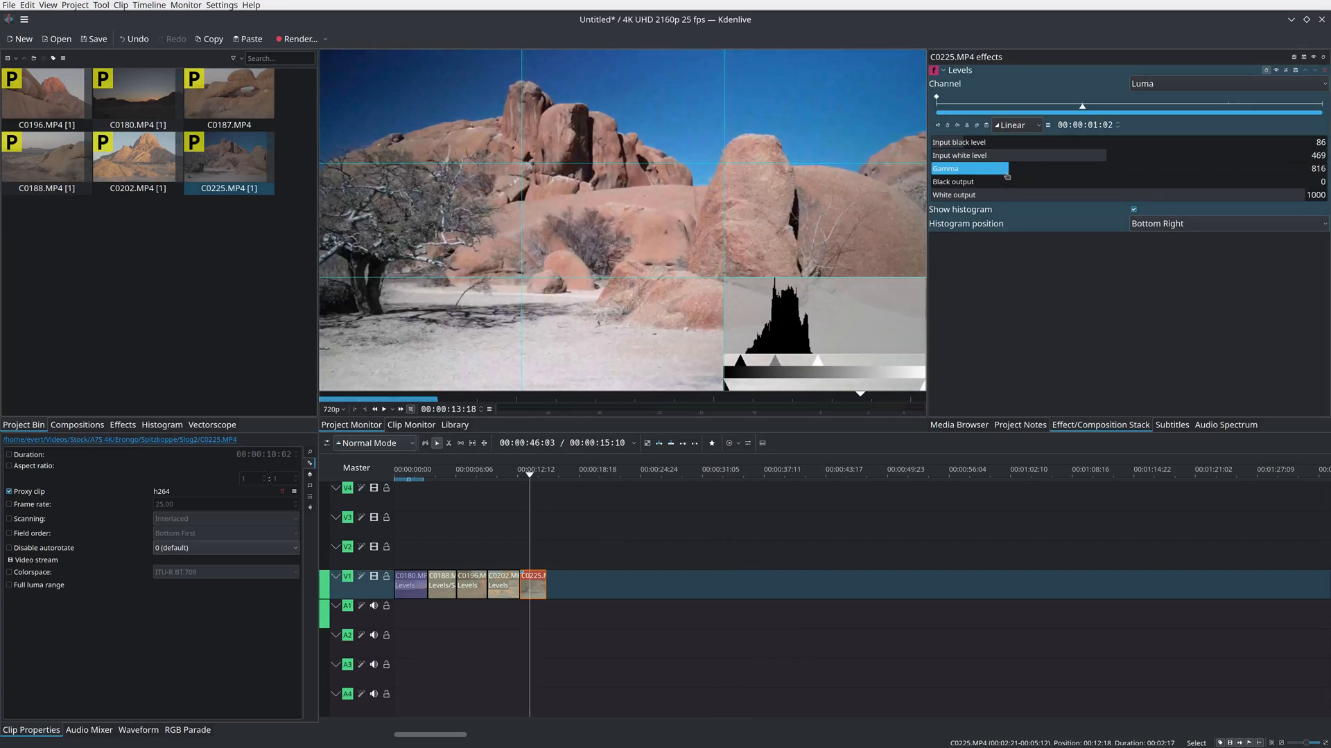
{"action": "left_click", "coordinate": [1133, 208]}
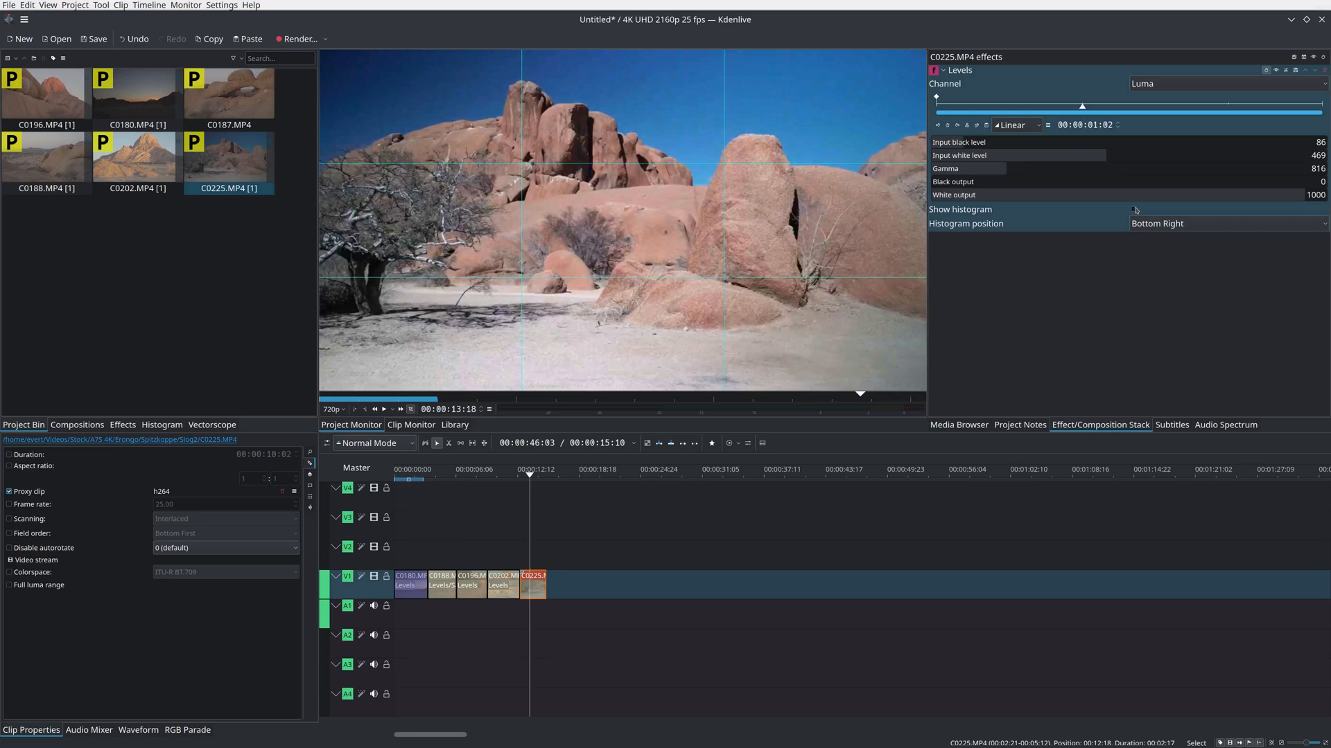
{"action": "left_click", "coordinate": [211, 424]}
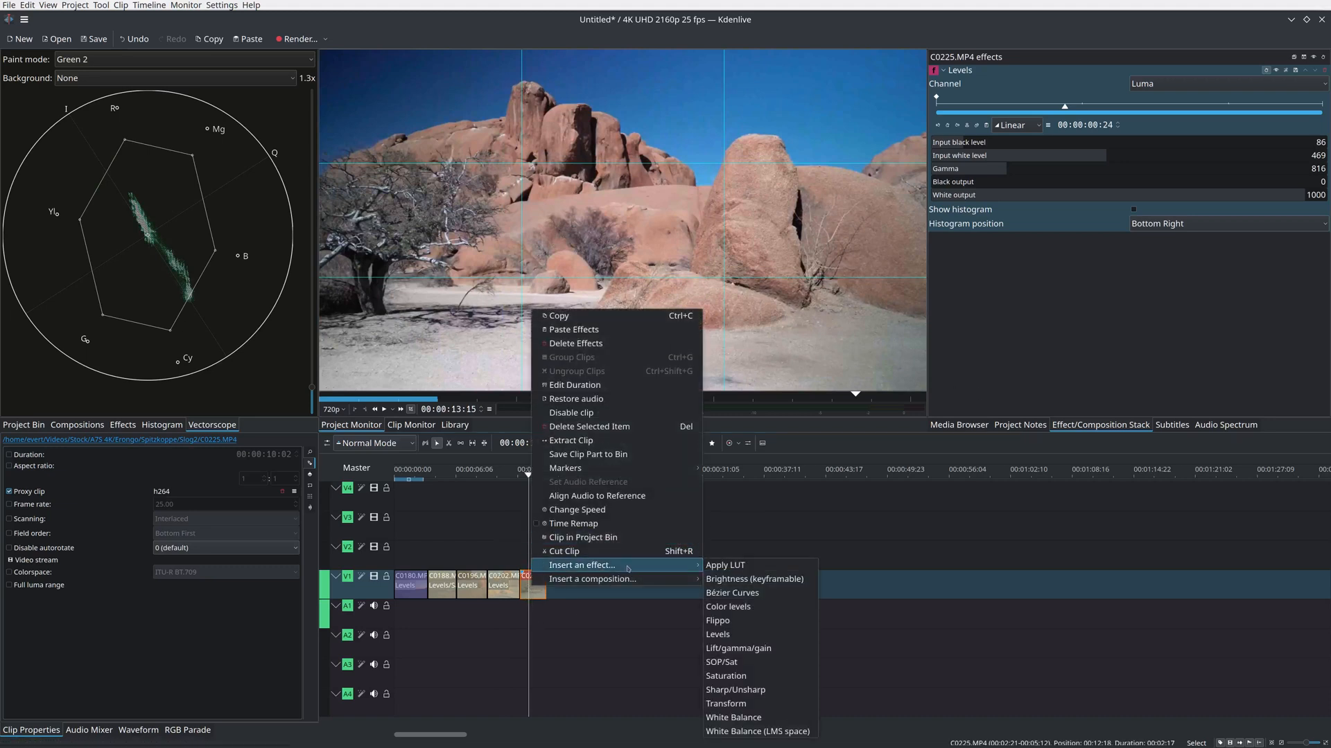
- Add Lift/gamma/gain to clip C0225, warm up its gain, and play back the timeline
{"action": "left_click", "coordinate": [738, 647]}
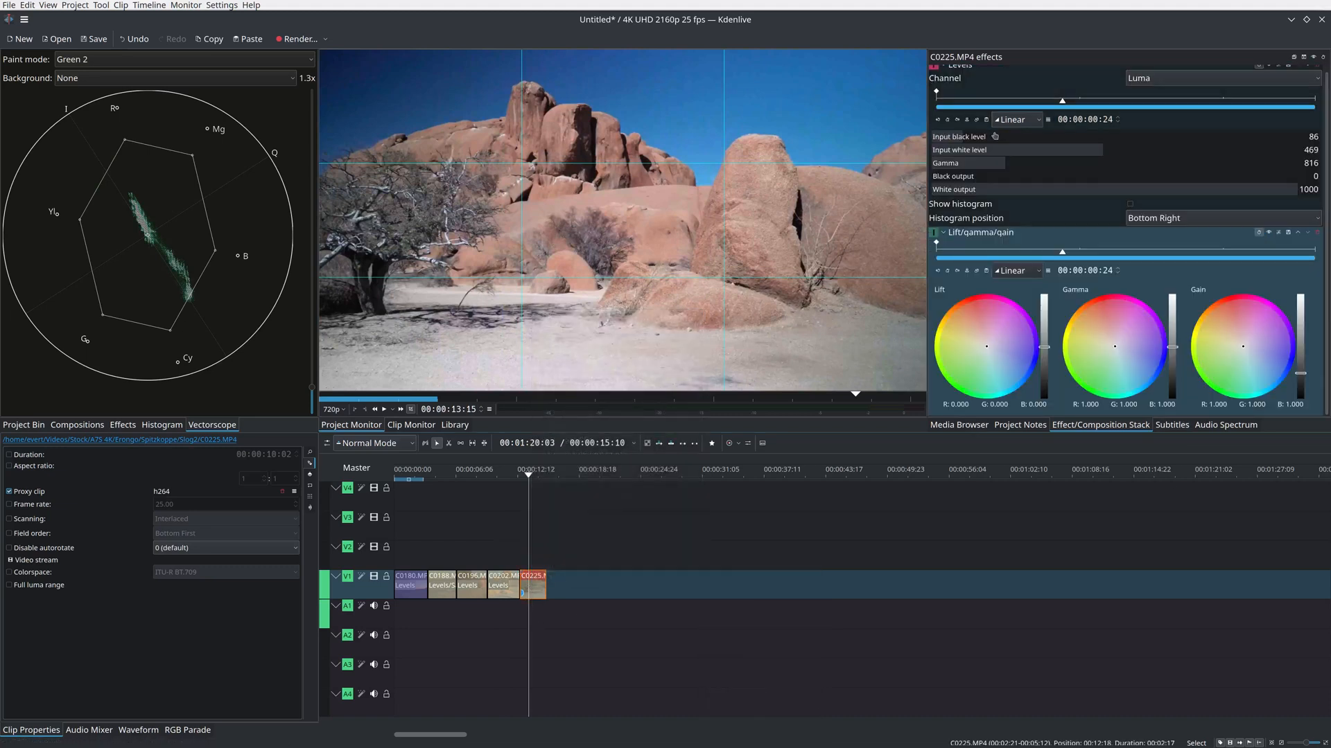
{"action": "left_click", "coordinate": [934, 65]}
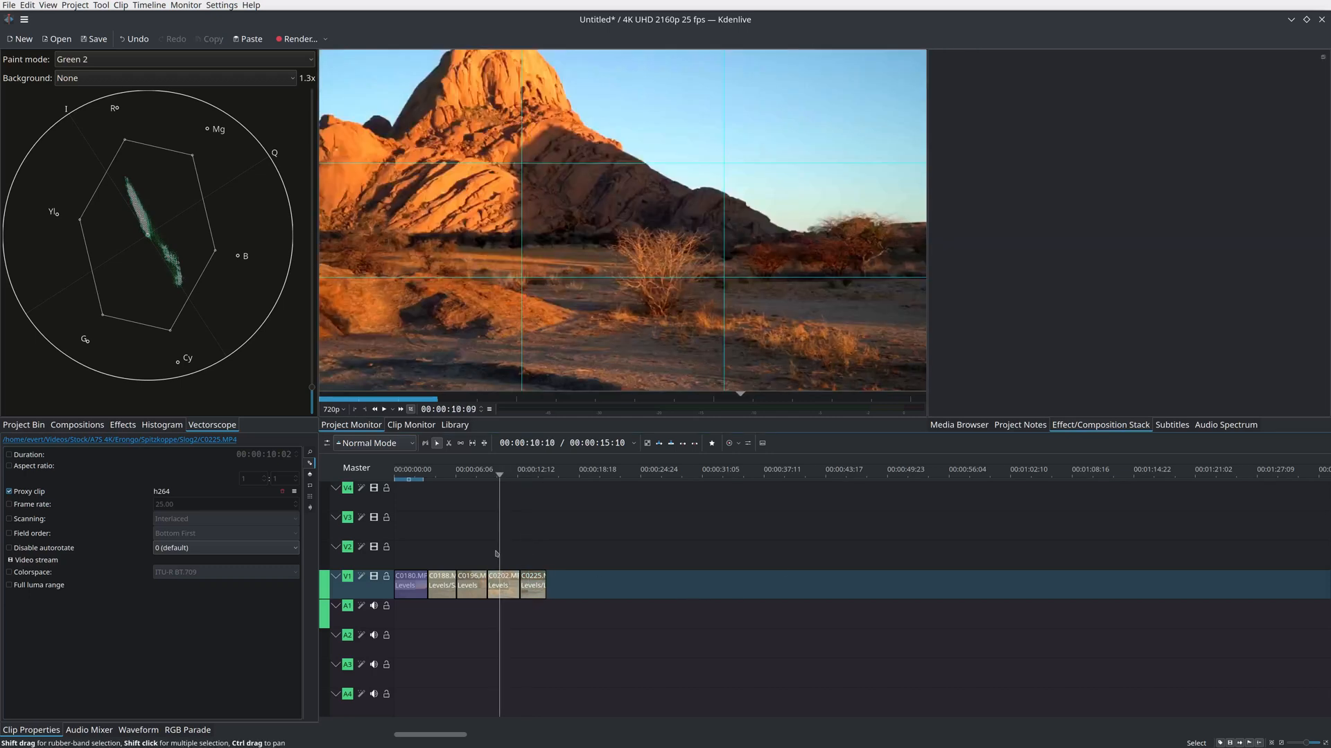
{"action": "left_click", "coordinate": [513, 472]}
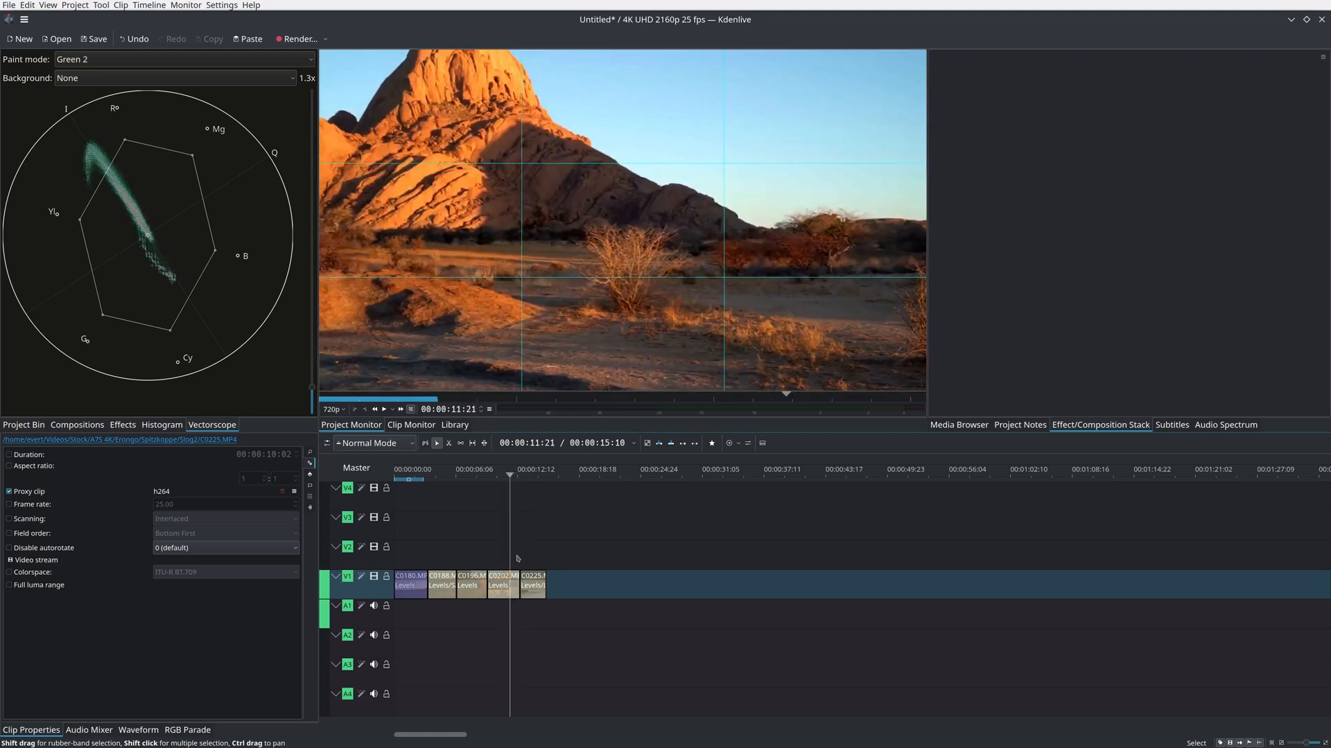
- Insert a Saturation effect on clip C0225 from its right-click menu
{"action": "right_click", "coordinate": [534, 585]}
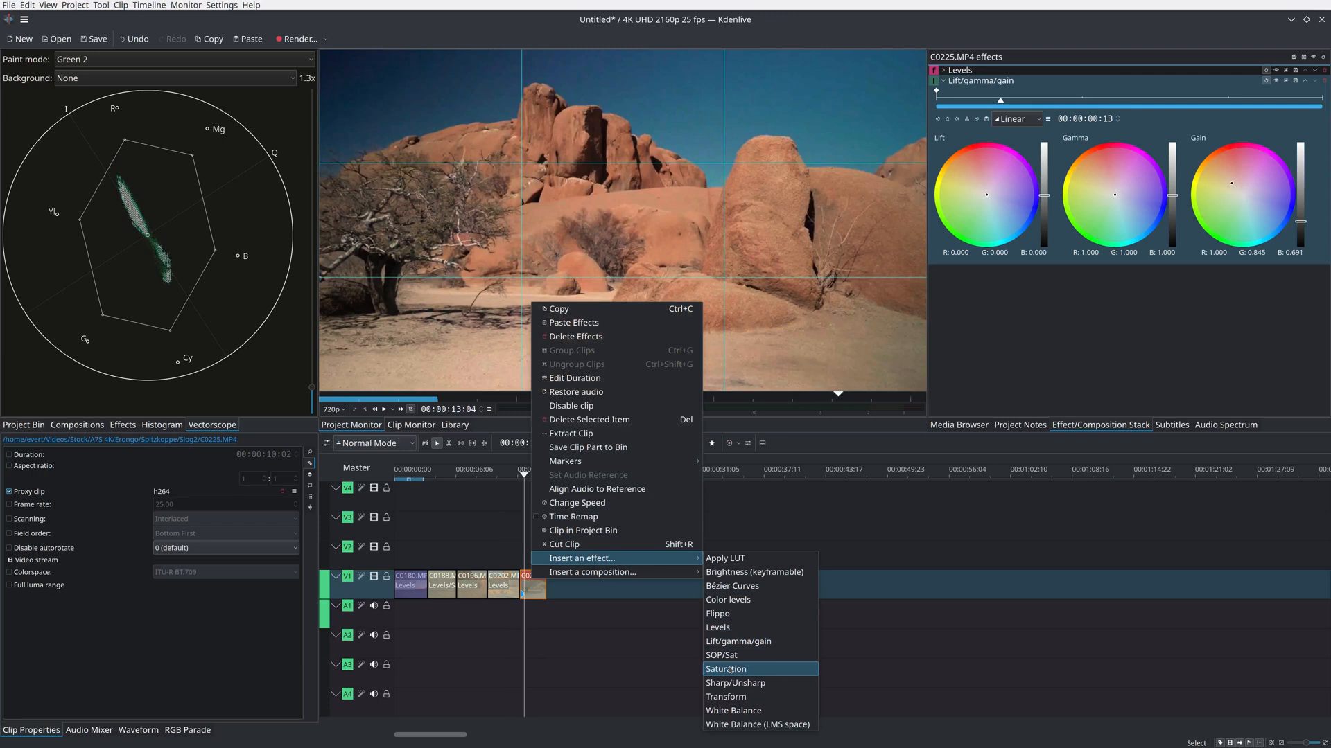
{"action": "left_click", "coordinate": [726, 669]}
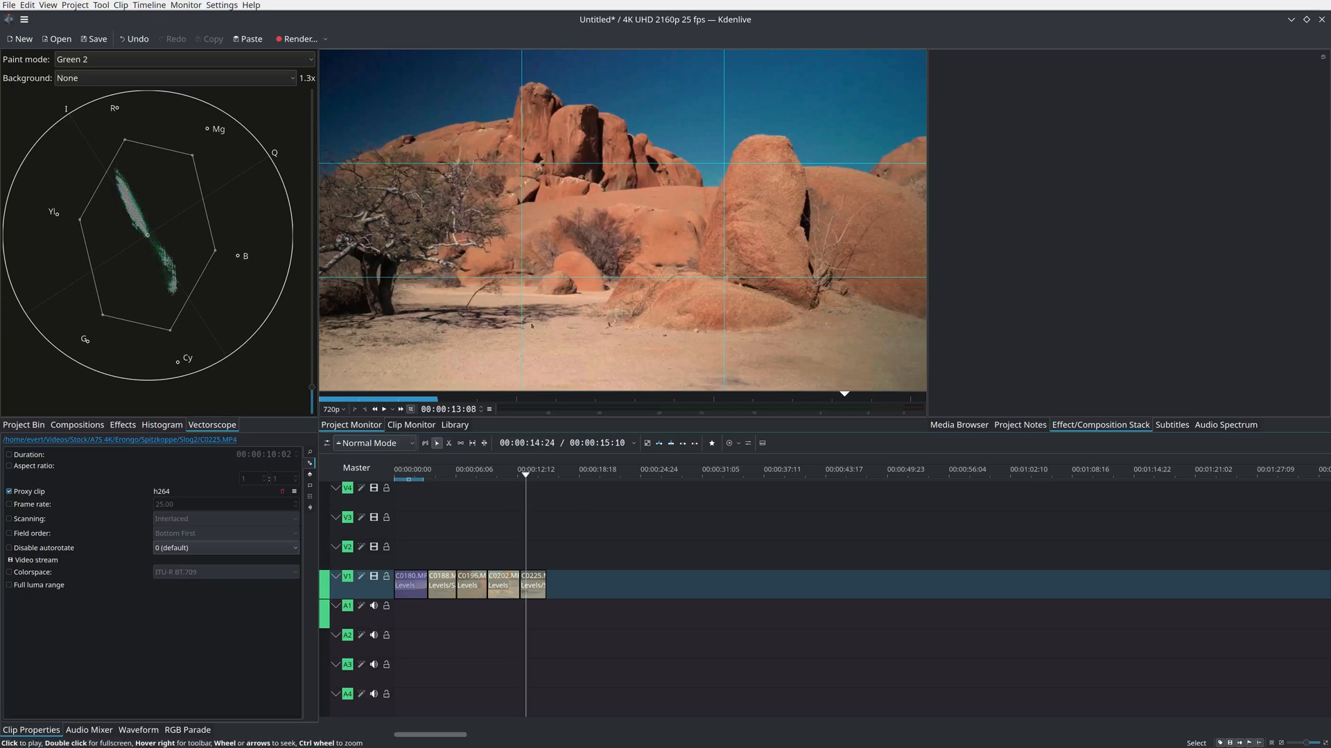
- Render to untitled.mp4 with MP4-H264/AAC, overwrite the old file, and close the Rendering window
{"action": "left_click", "coordinate": [297, 39]}
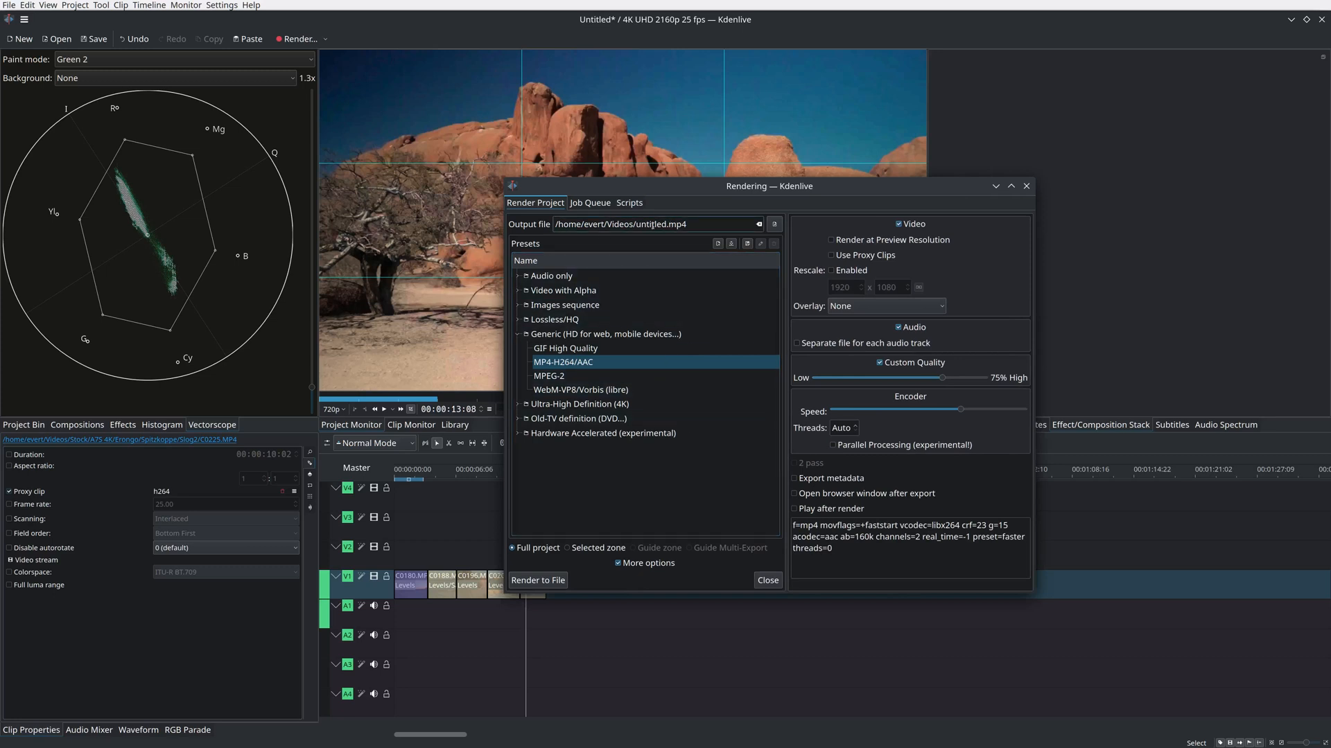
{"action": "left_click", "coordinate": [537, 580]}
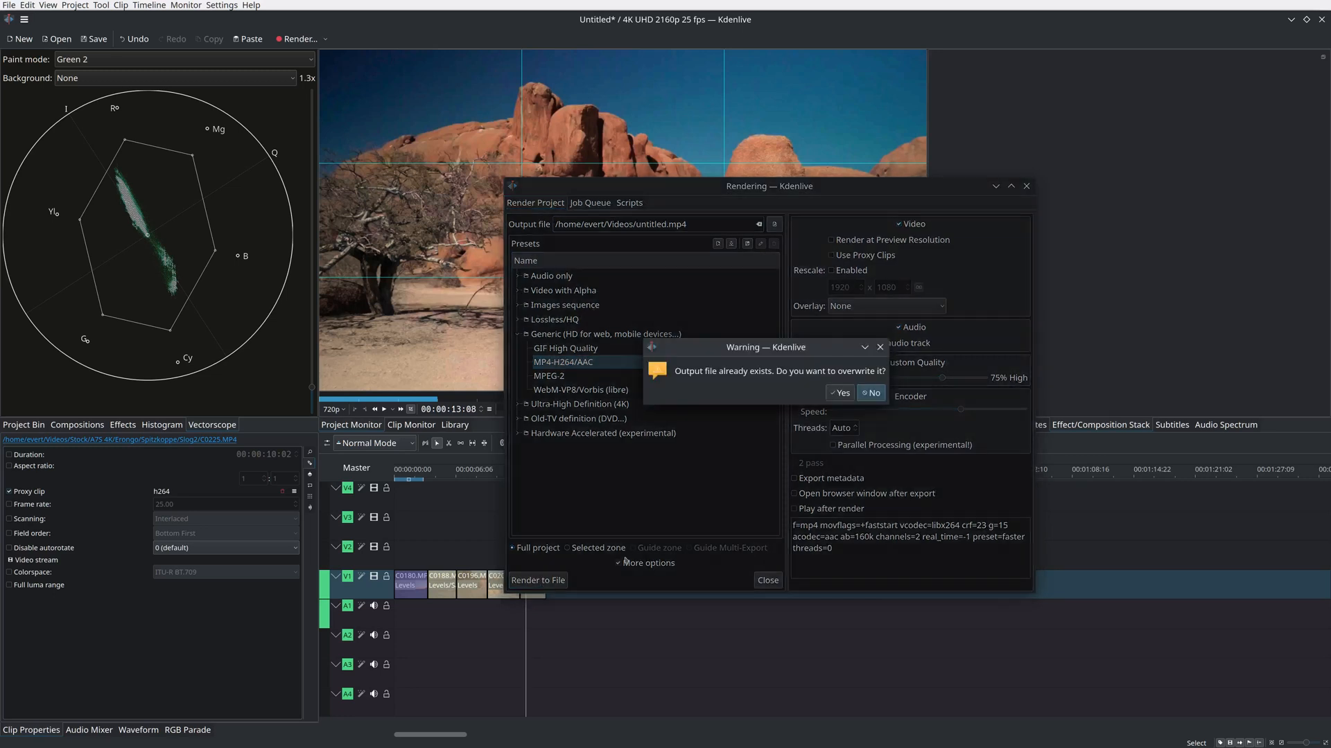
{"action": "left_click", "coordinate": [839, 393]}
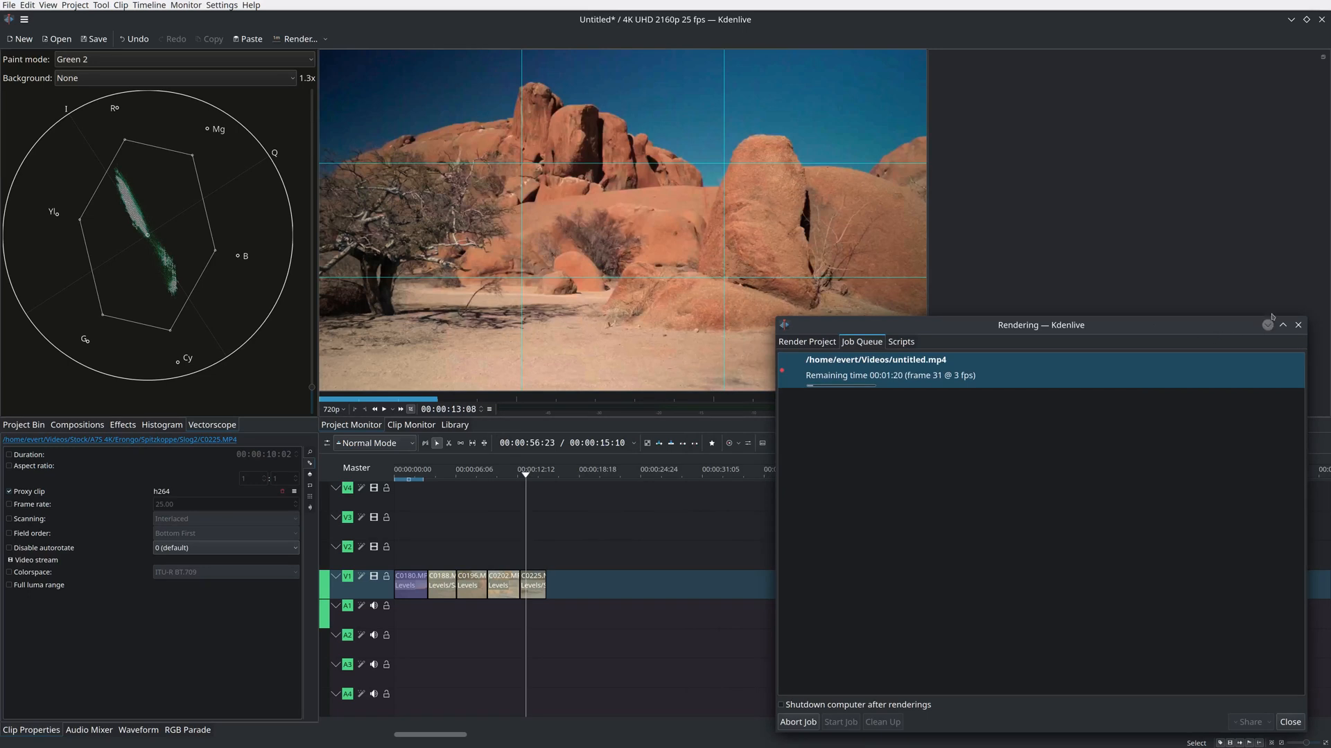
{"action": "left_click", "coordinate": [1282, 325]}
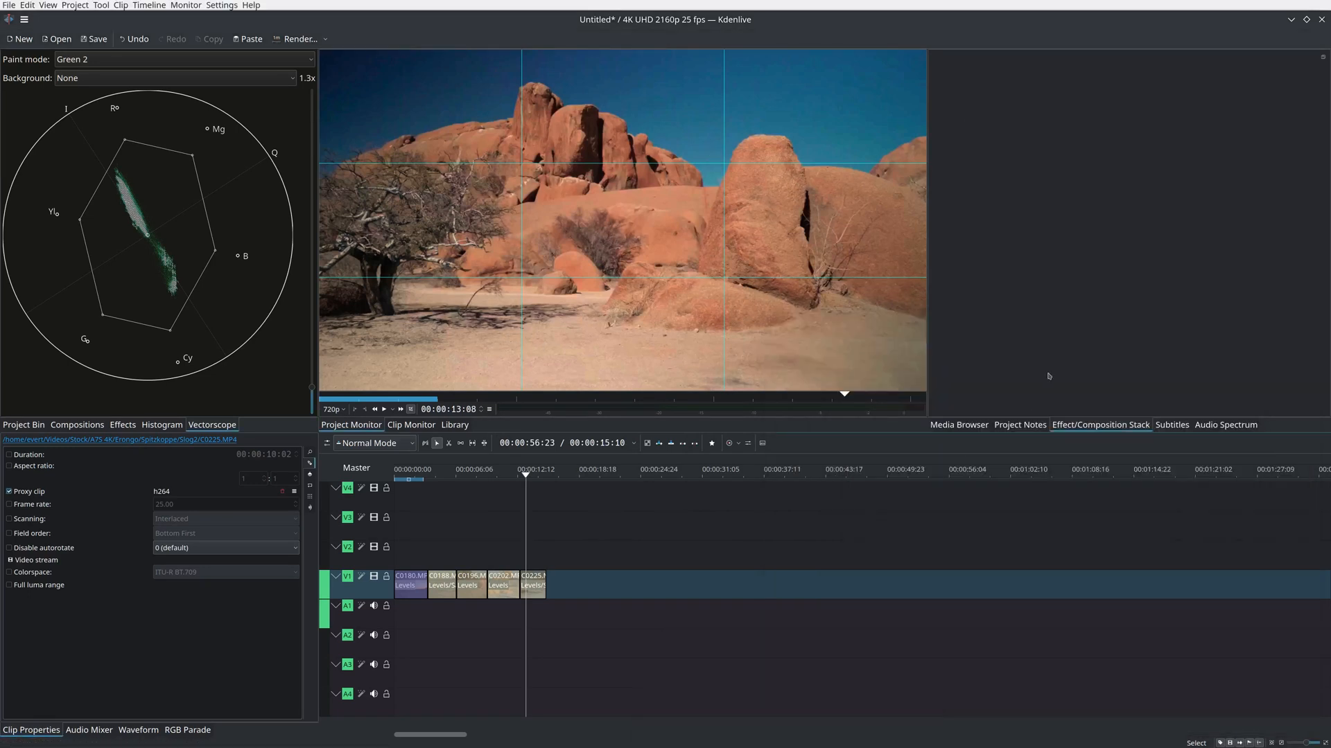
- View the histogram and vectorscope, then browse the effects library categories including Alpha, Mask and Keying
{"action": "left_click", "coordinate": [161, 424]}
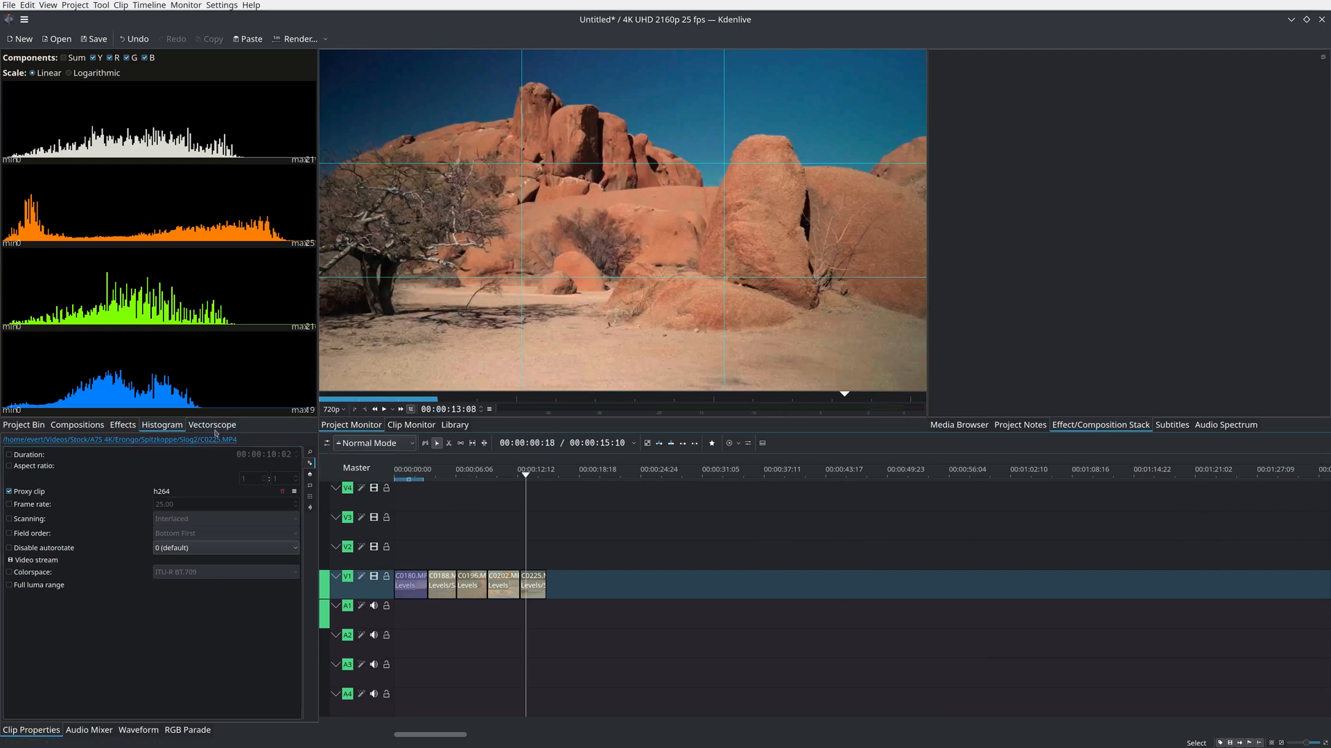
{"action": "left_click", "coordinate": [212, 424]}
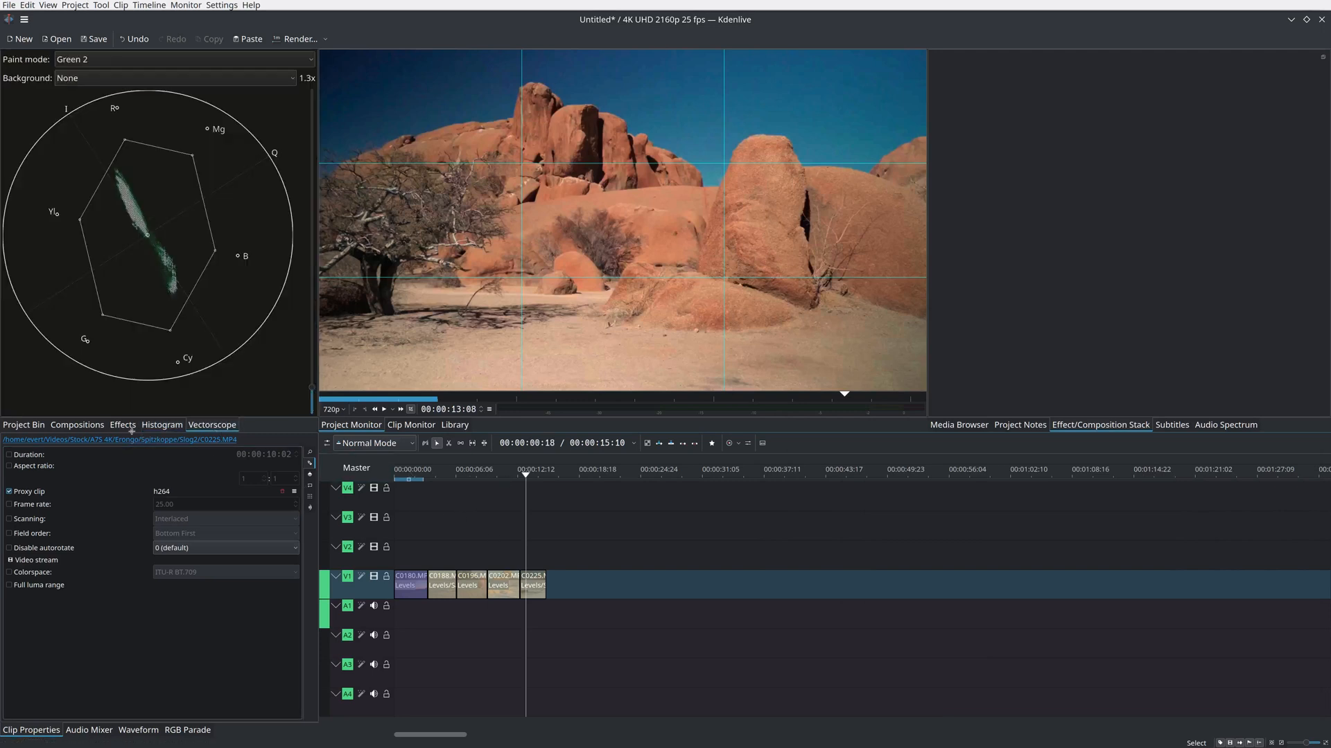
{"action": "left_click", "coordinate": [122, 425]}
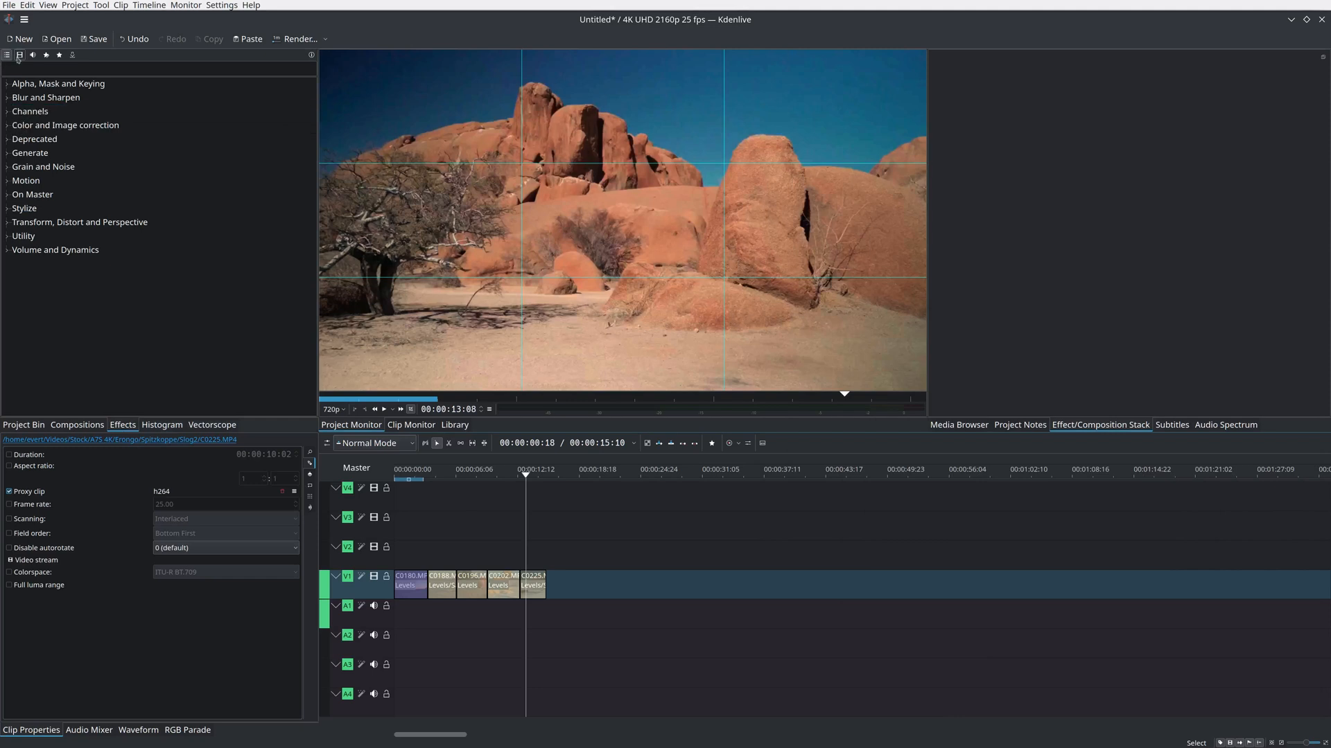
{"action": "left_click", "coordinate": [32, 54]}
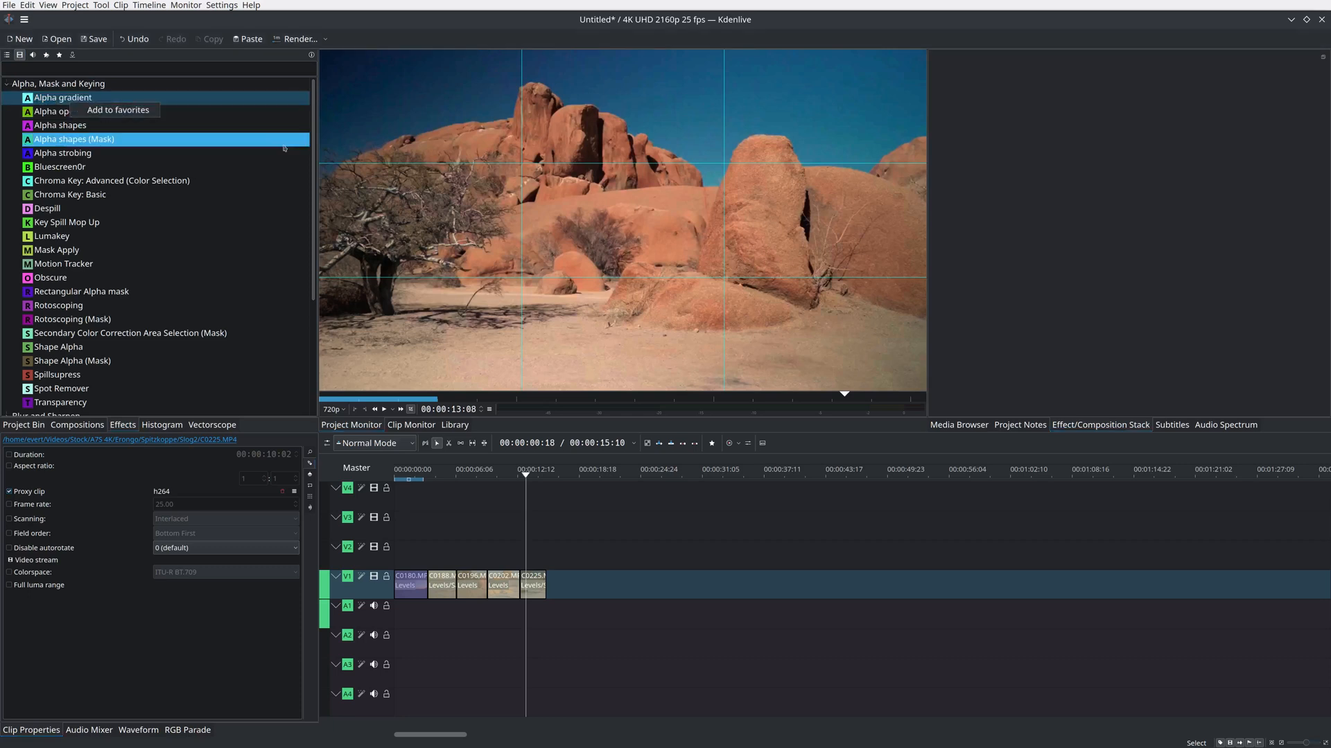
{"action": "left_click", "coordinate": [7, 83]}
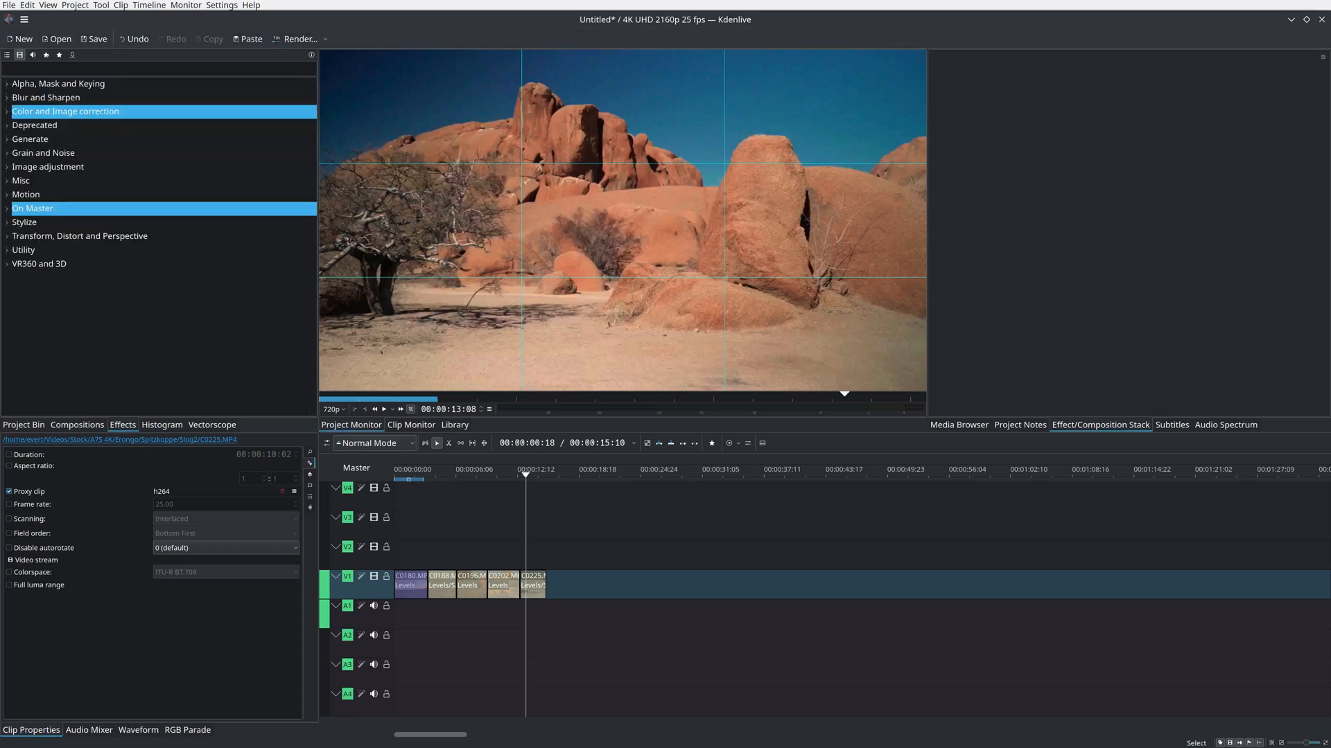
- Inspect clip C0202's Levels settings, then show the vectorscope and audio mixer levels
{"action": "right_click", "coordinate": [501, 580]}
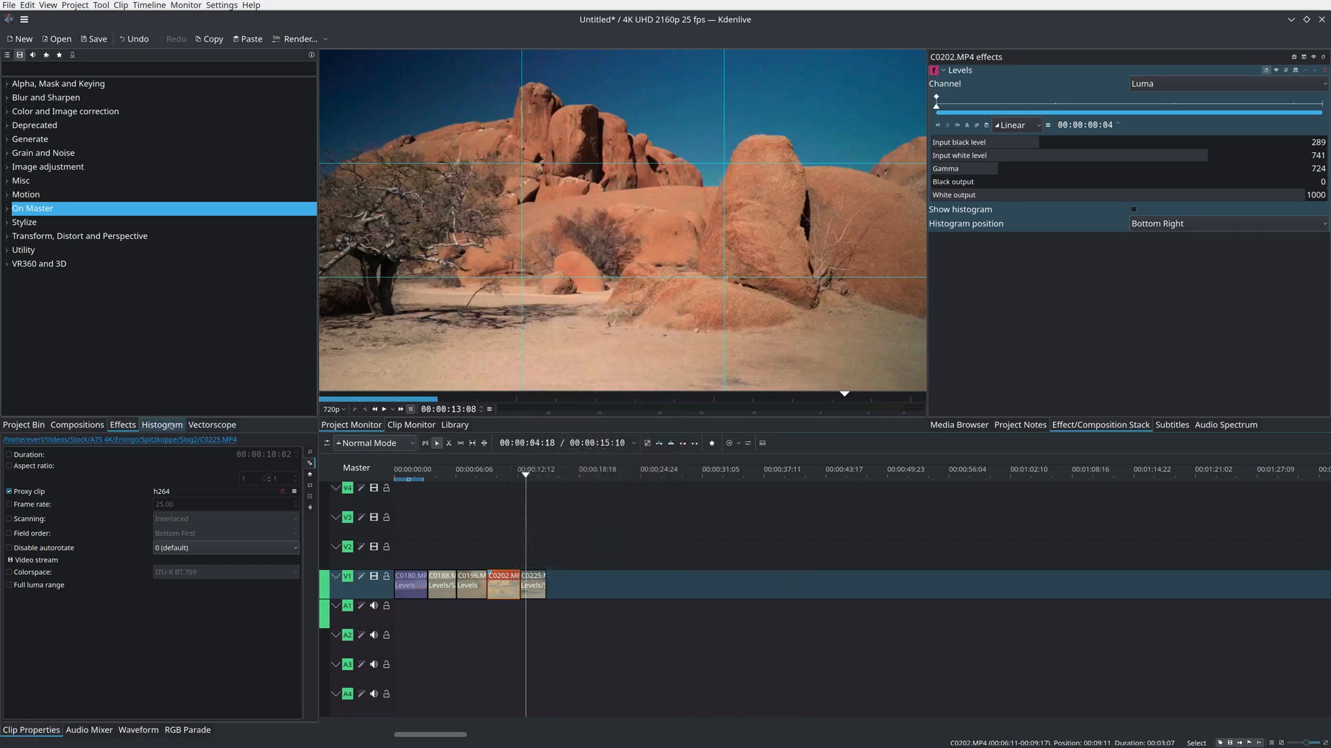
{"action": "left_click", "coordinate": [211, 424]}
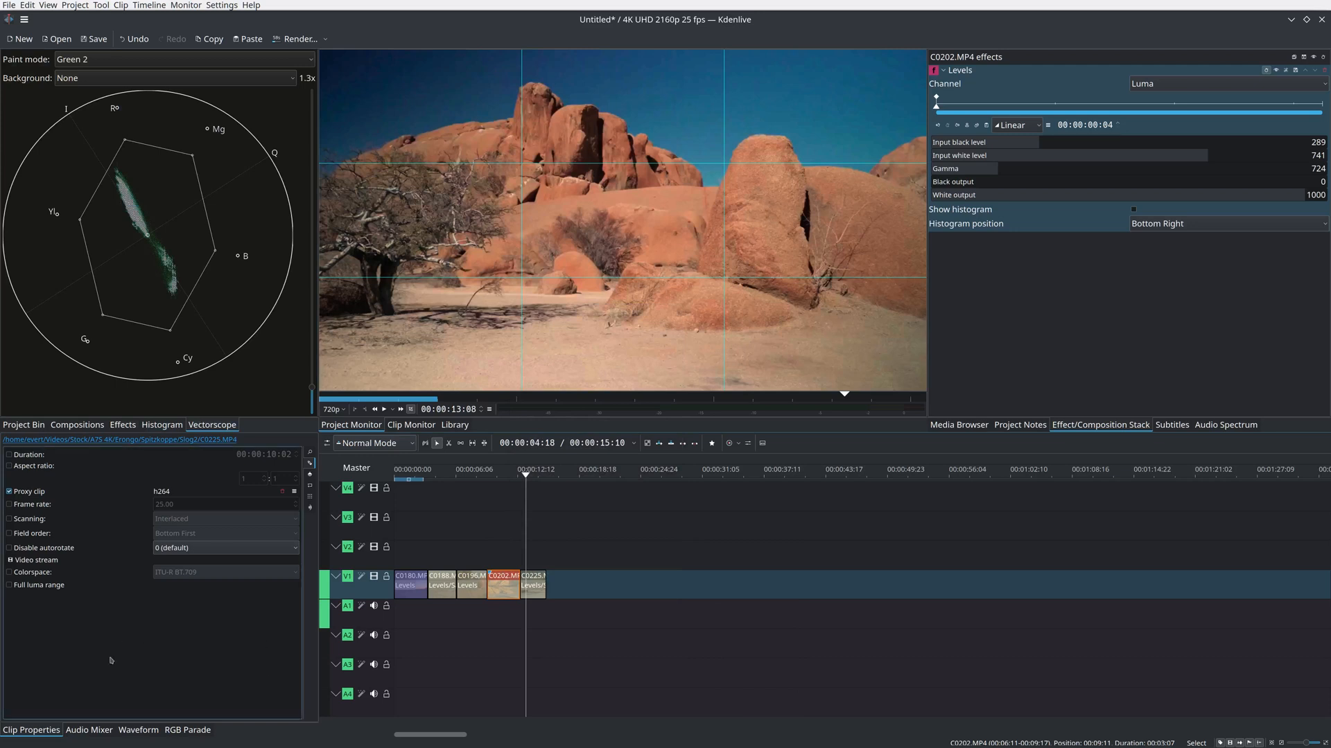
{"action": "left_click", "coordinate": [88, 729]}
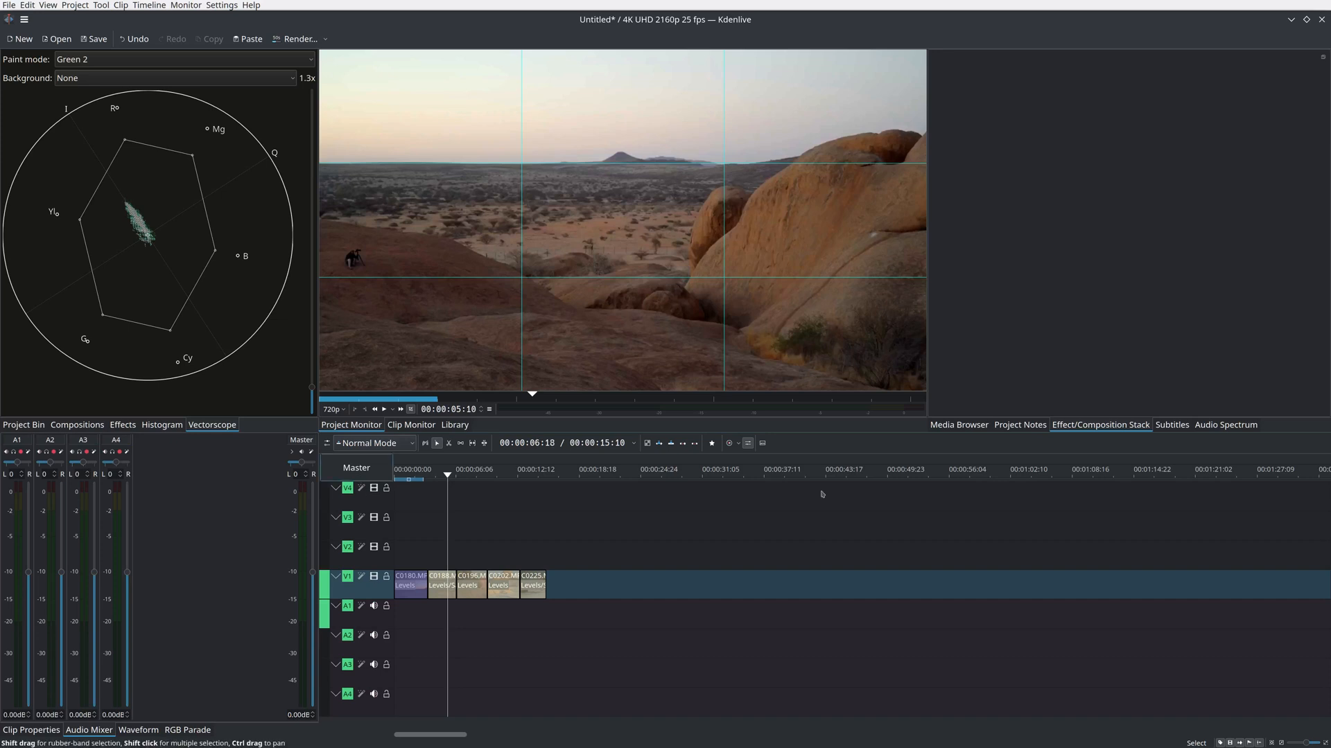
- Show the project notes panel, then roll up the Kdenlive windows
{"action": "left_click", "coordinate": [1020, 425]}
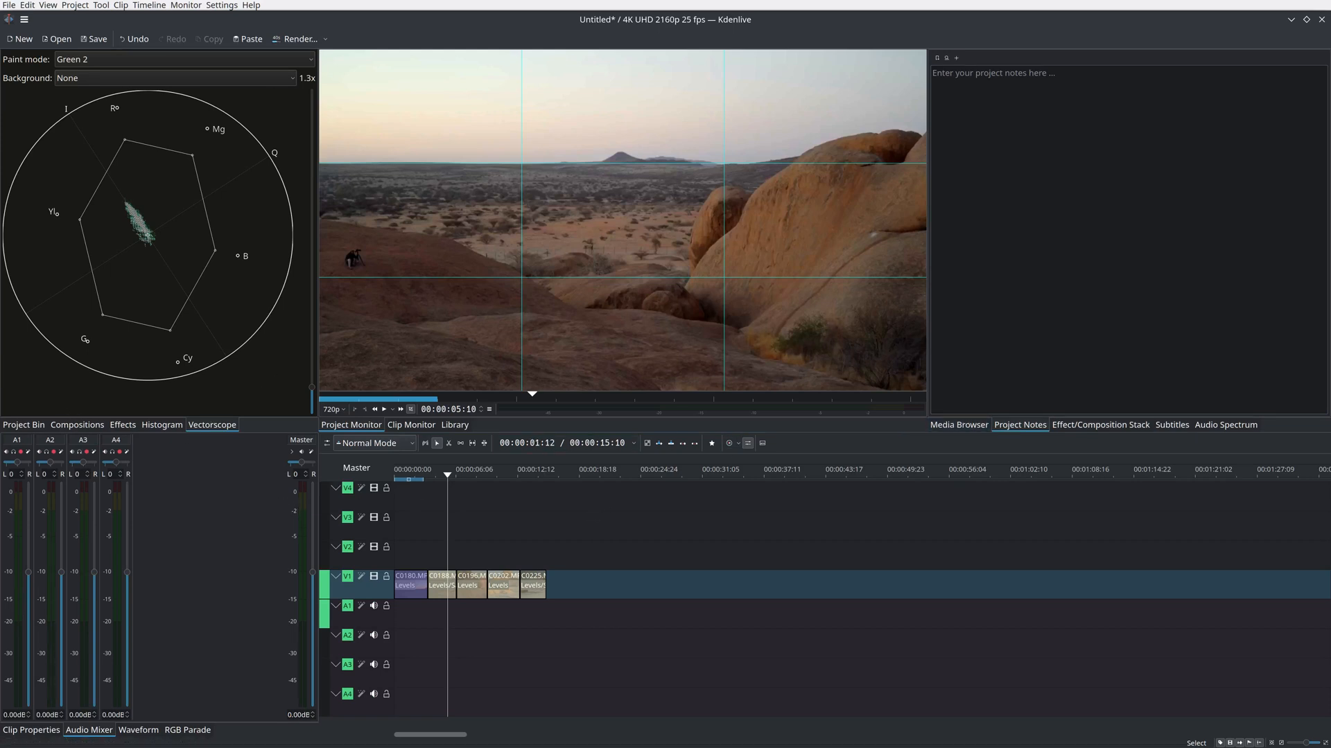
{"action": "left_click", "coordinate": [296, 39]}
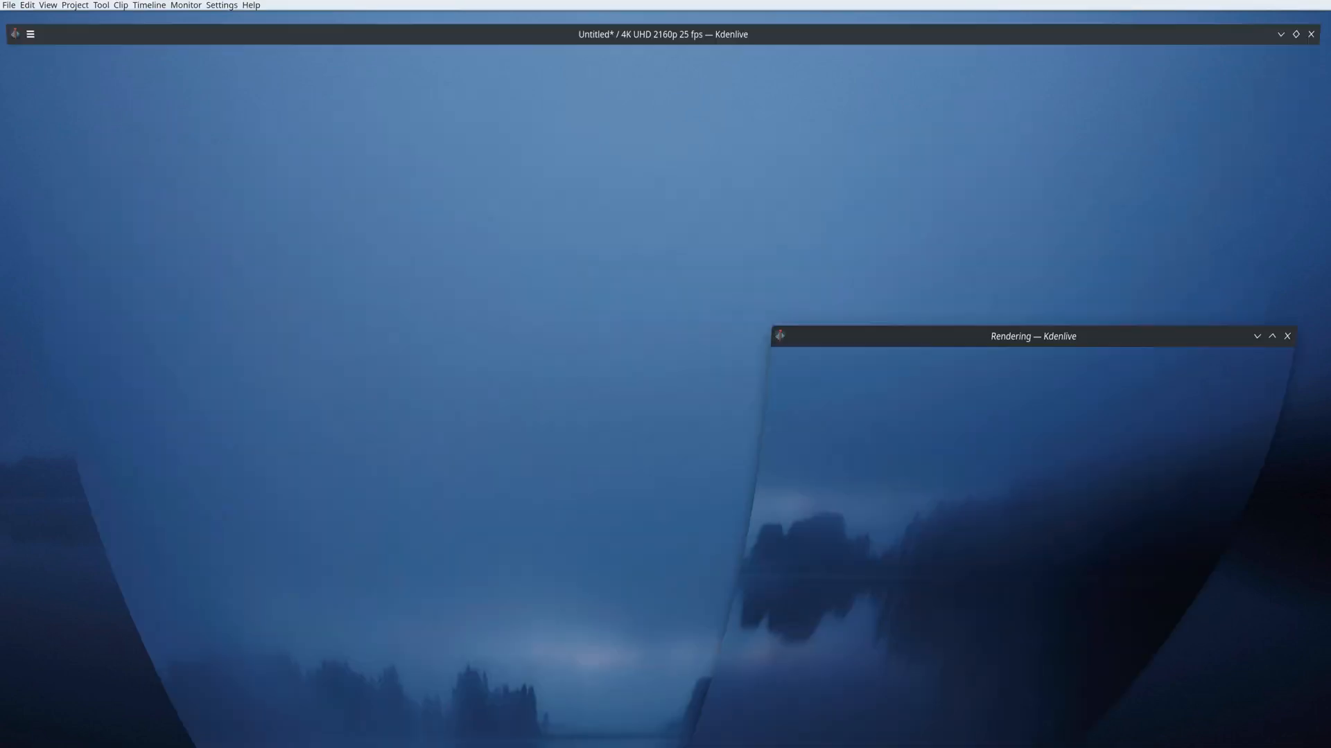